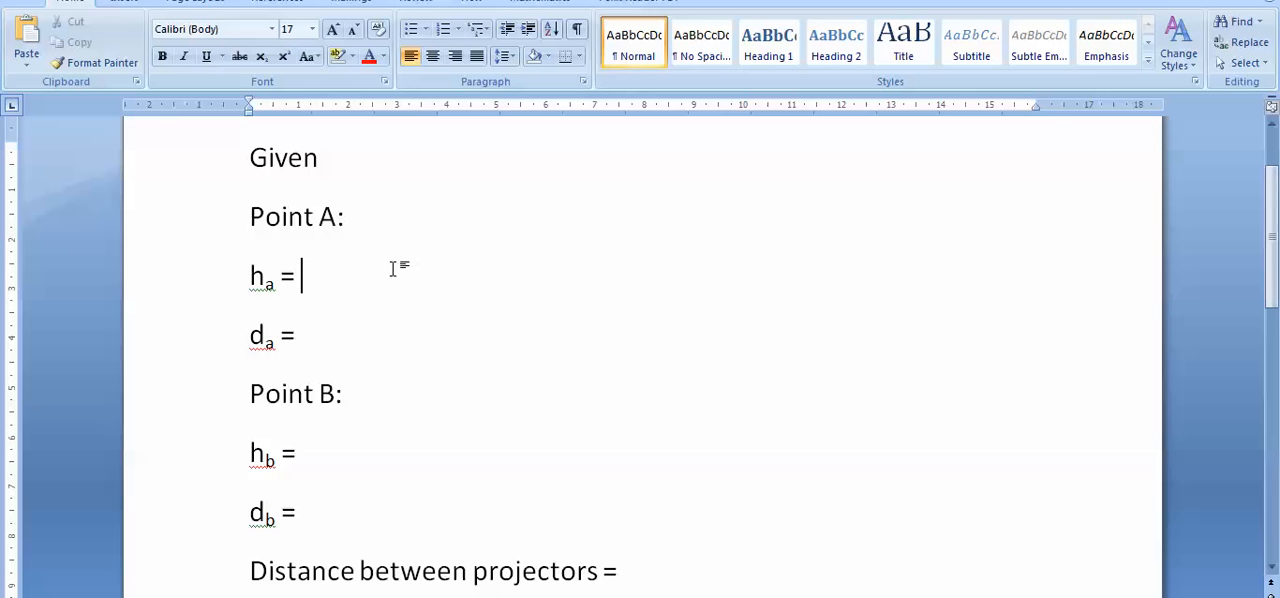
- Enter 0 as the value of h_a in the Word notes
{"action": "type", "text": "0"}
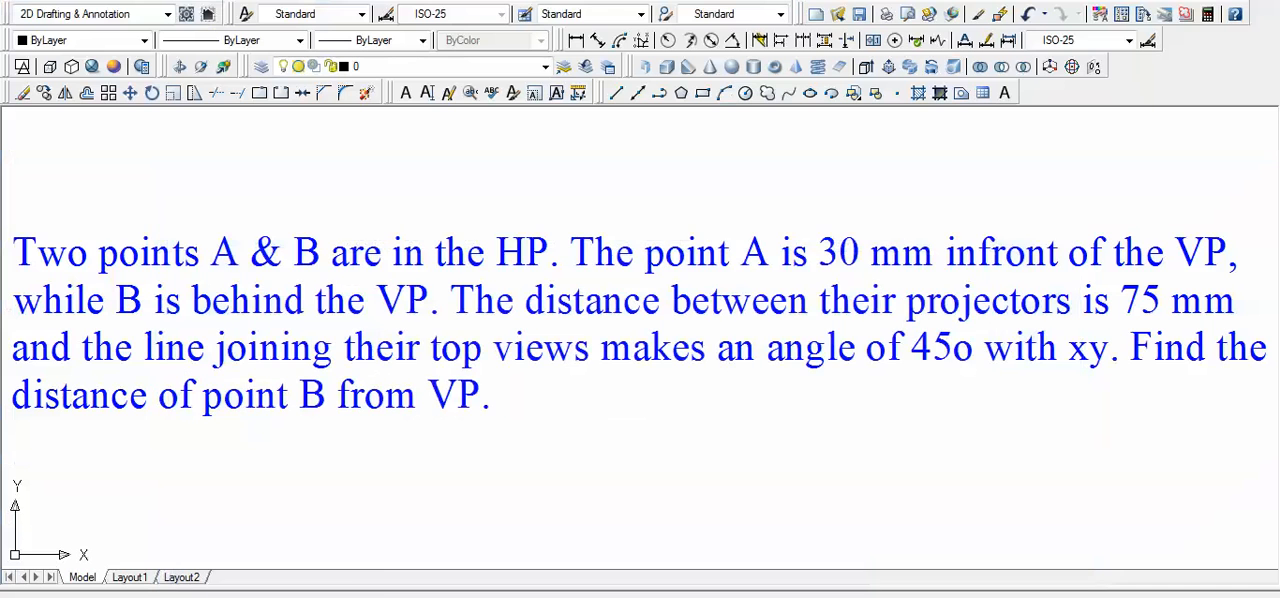
{"action": "mouse_move", "coordinate": [845, 290]}
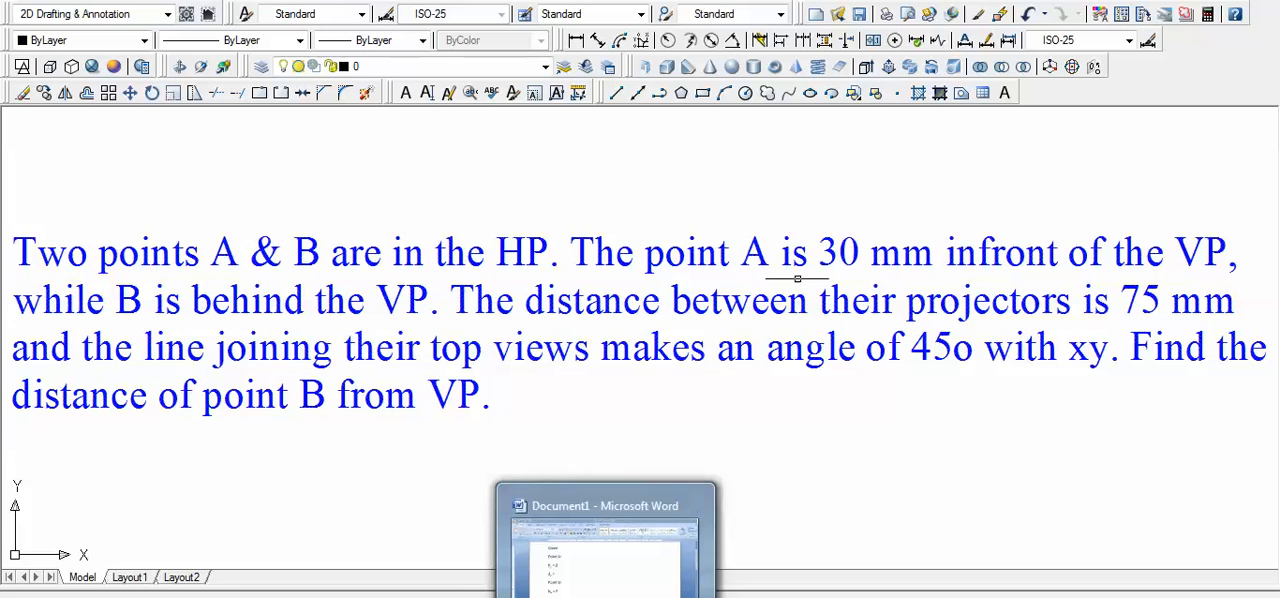
- Record d_a = 30 and label Point A as I Quad in the Word notes
{"action": "left_click", "coordinate": [604, 540]}
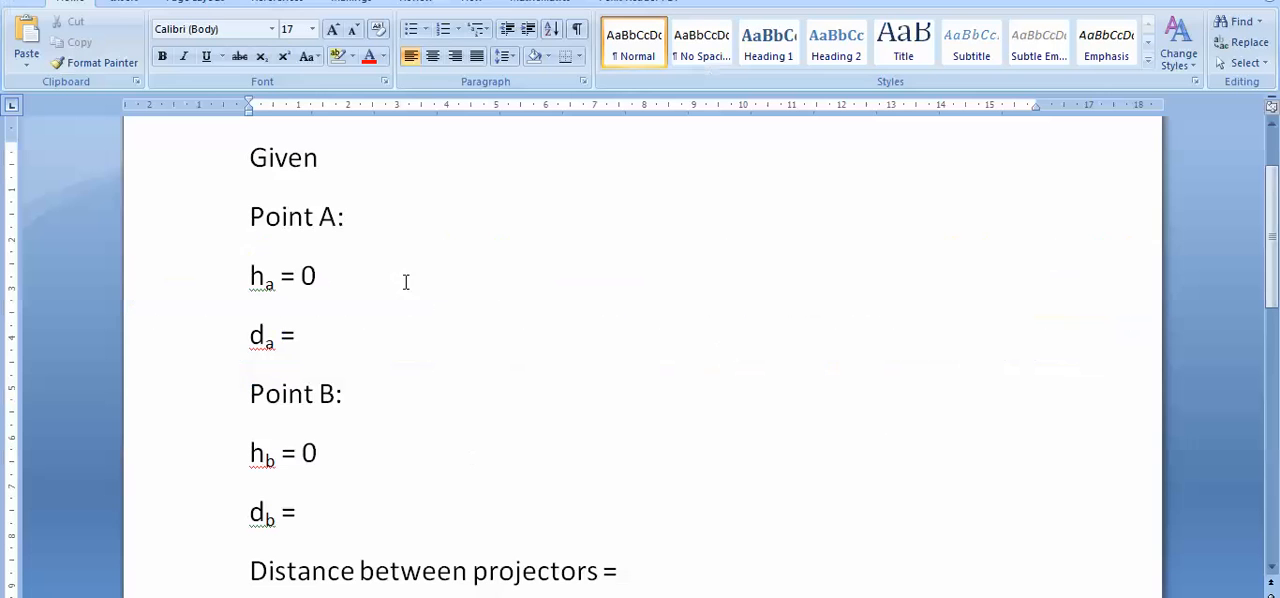
{"action": "type", "text": "30"}
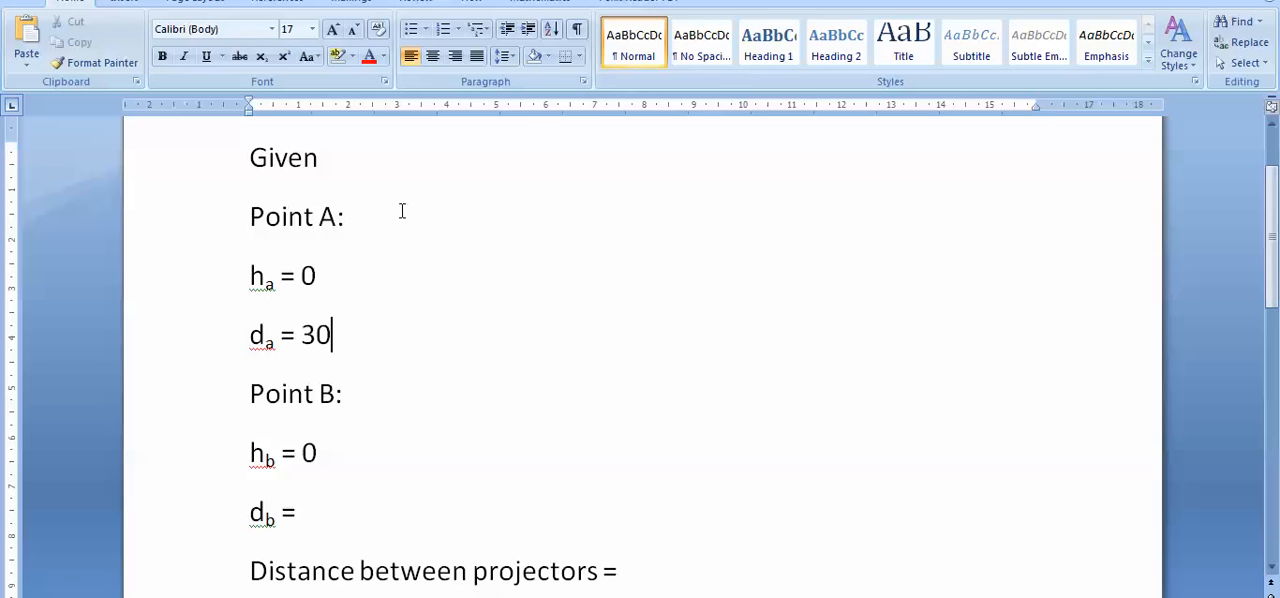
{"action": "left_click", "coordinate": [355, 217]}
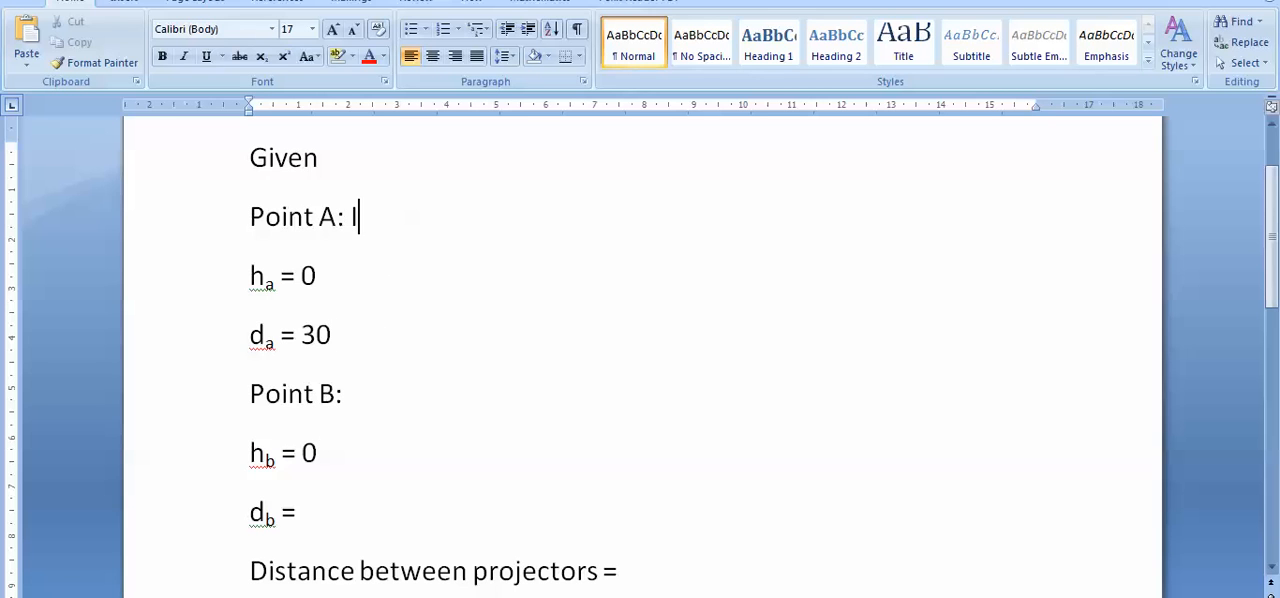
{"action": "type", "text": "Quad"}
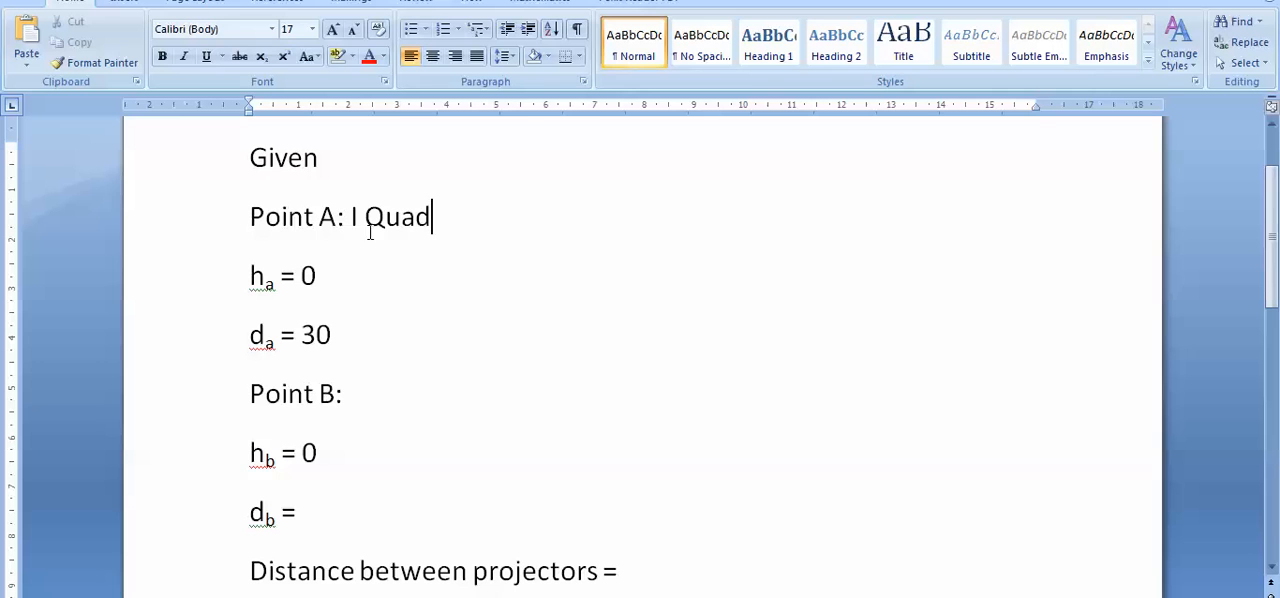
{"action": "left_click", "coordinate": [343, 393]}
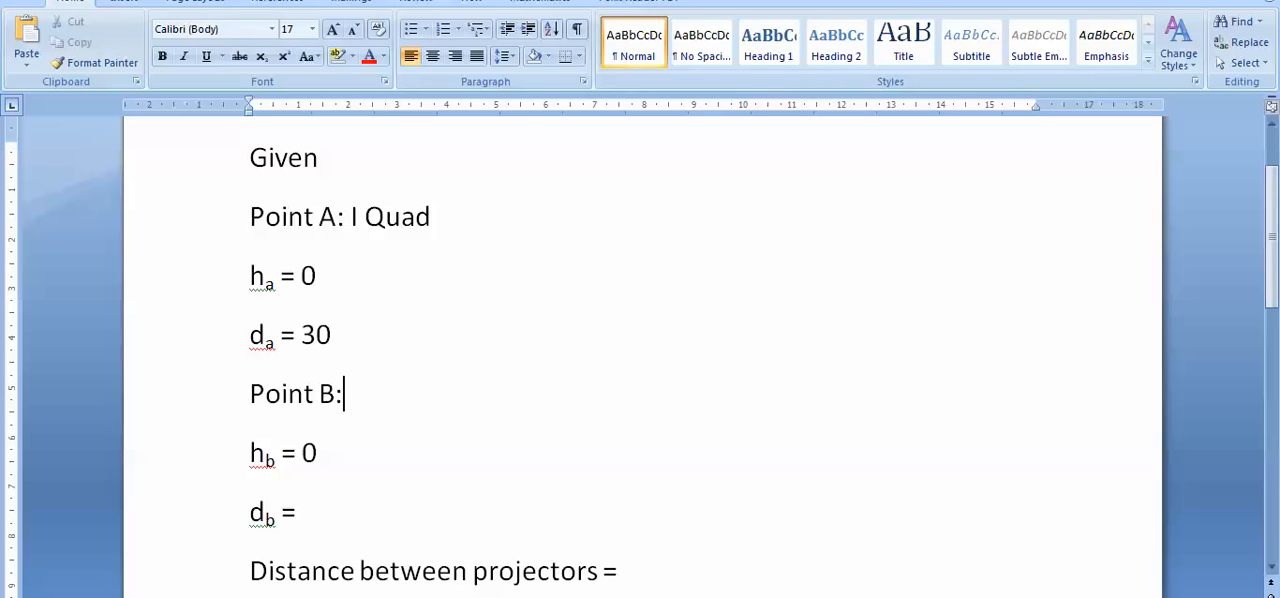
{"action": "mouse_move", "coordinate": [605, 590]}
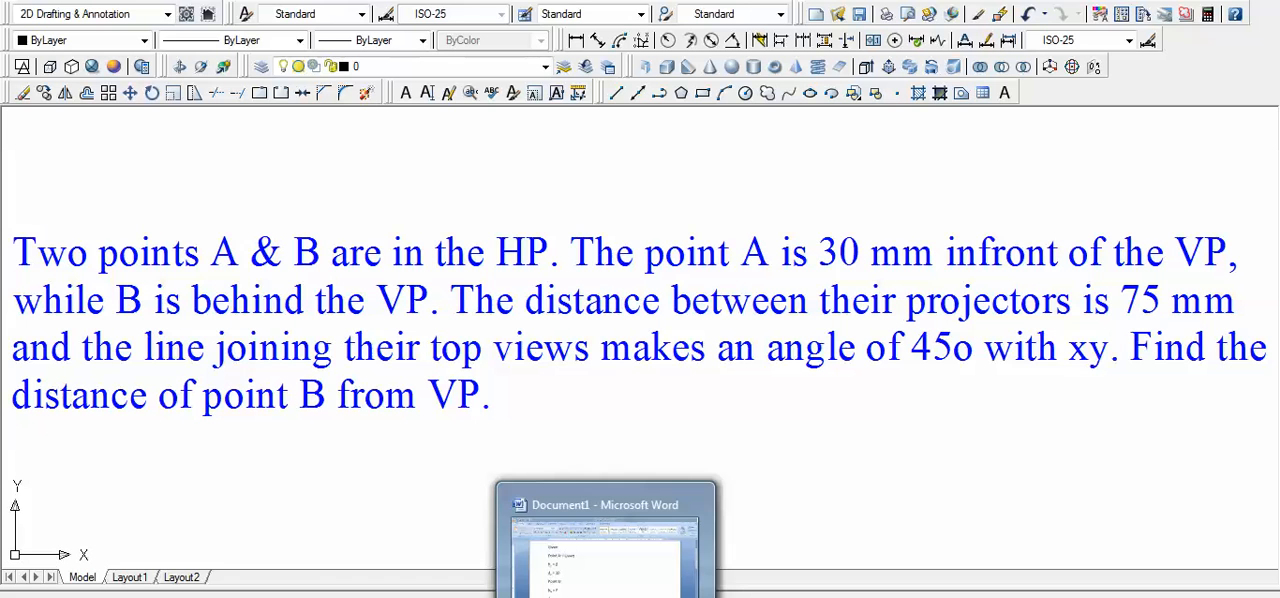
- Add a blank '___ mm' placeholder for d_b and label Point B as II Quad
{"action": "left_click", "coordinate": [605, 540]}
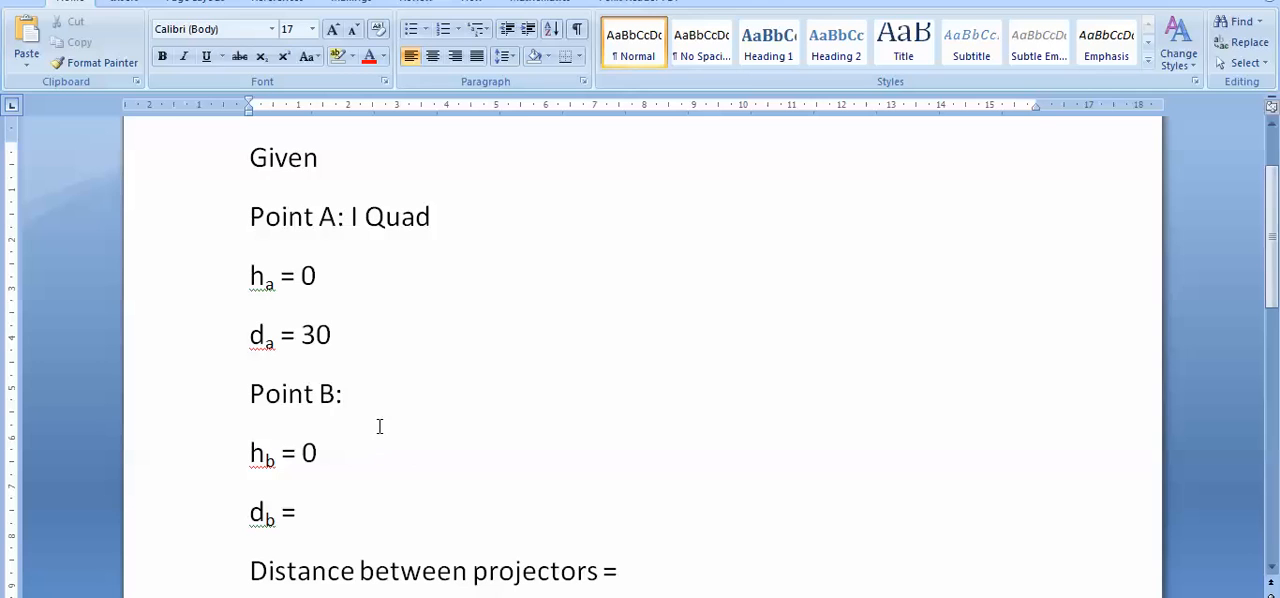
{"action": "left_click", "coordinate": [352, 513]}
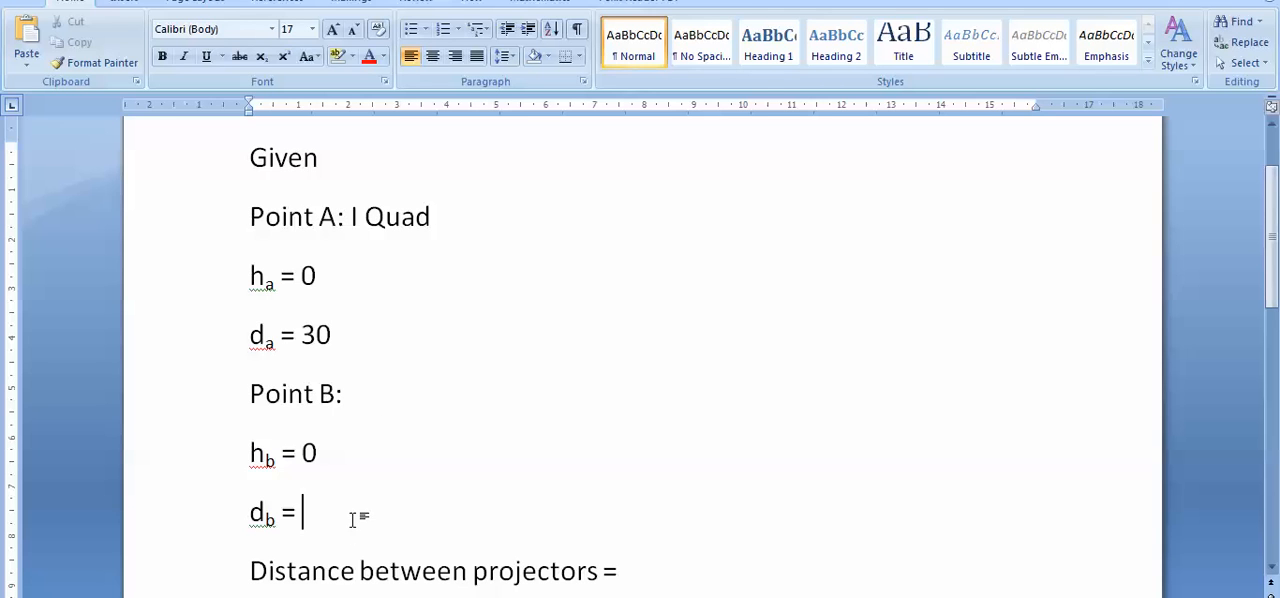
{"action": "type", "text": "___"}
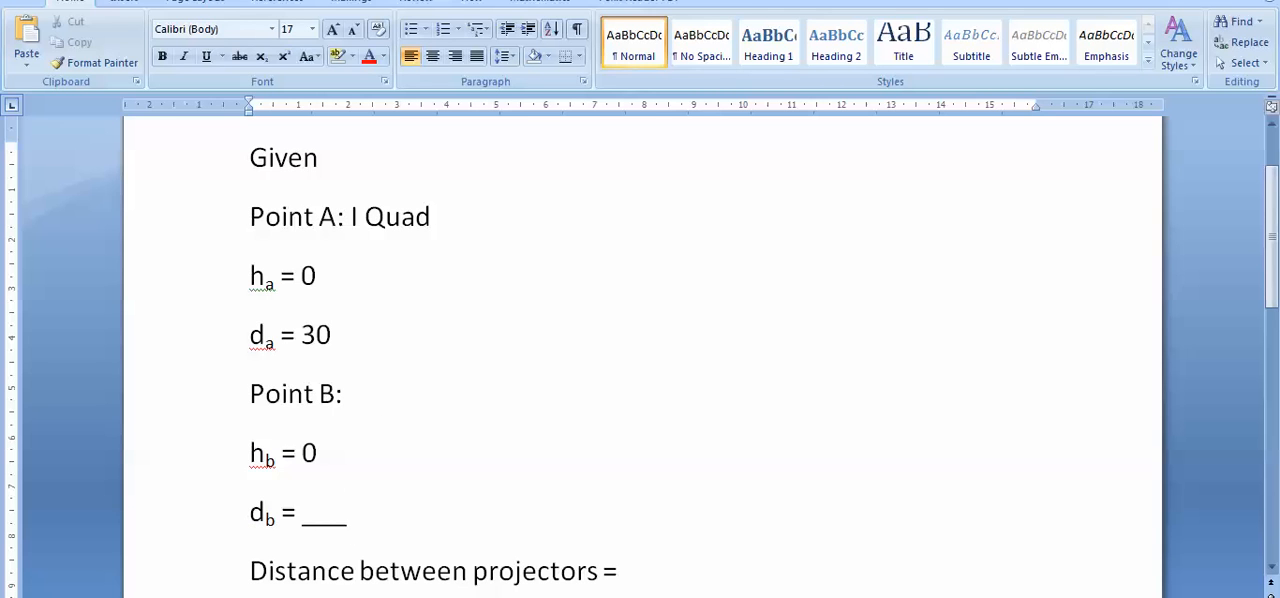
{"action": "type", "text": "mm"}
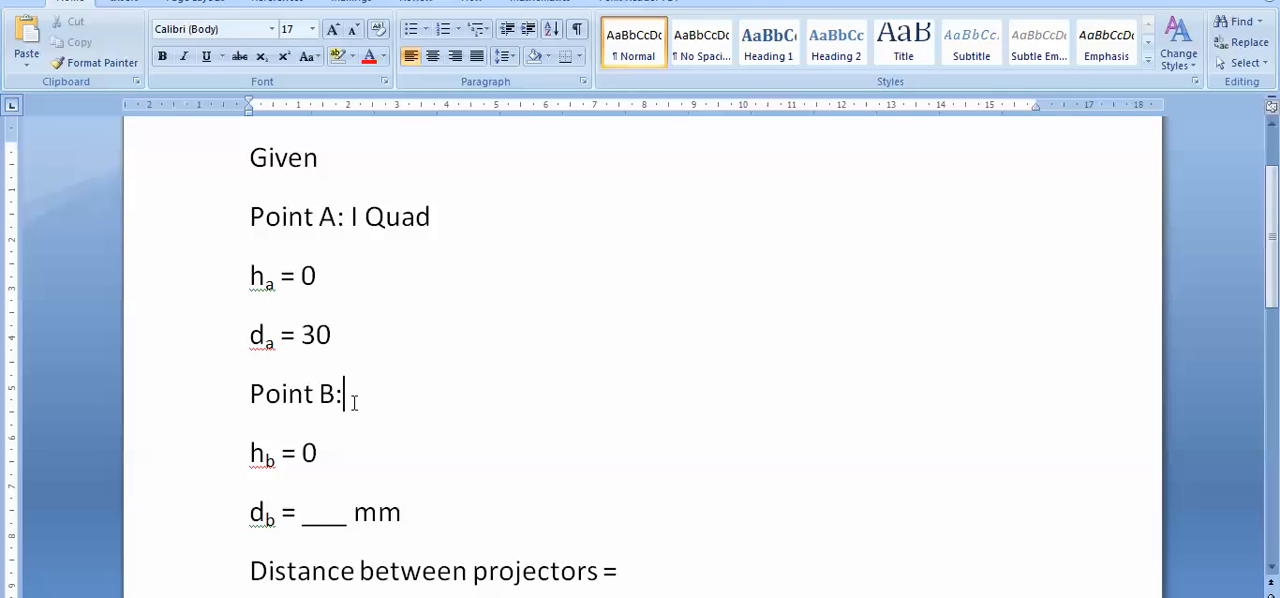
{"action": "mouse_move", "coordinate": [344, 393]}
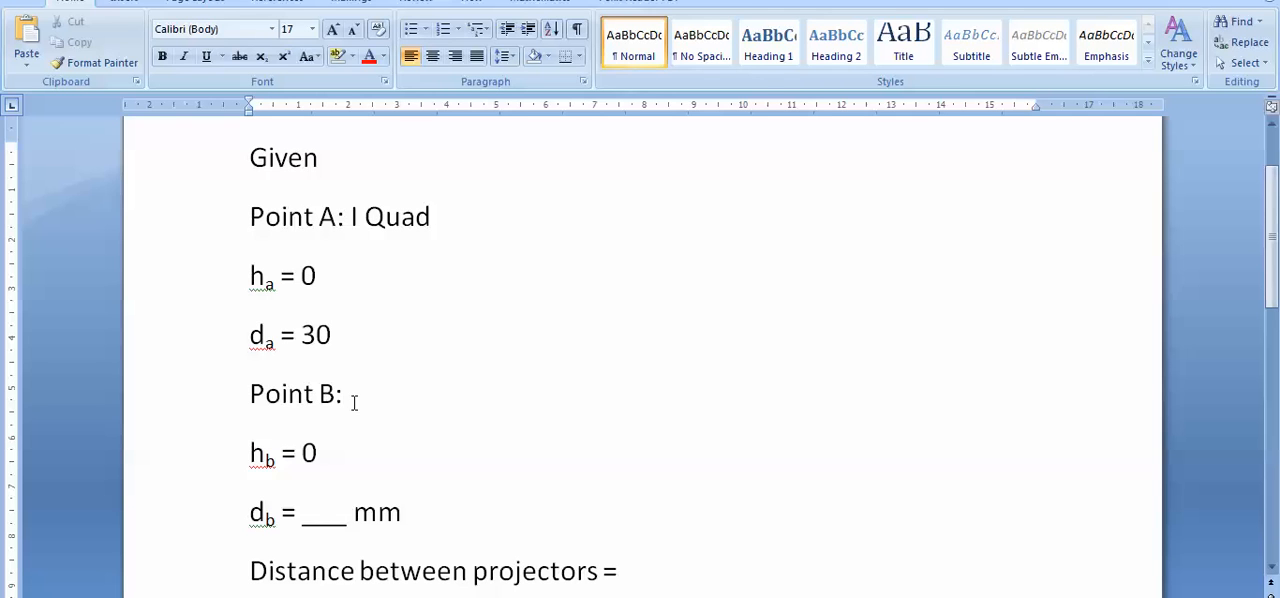
{"action": "type", "text": "II Qua"}
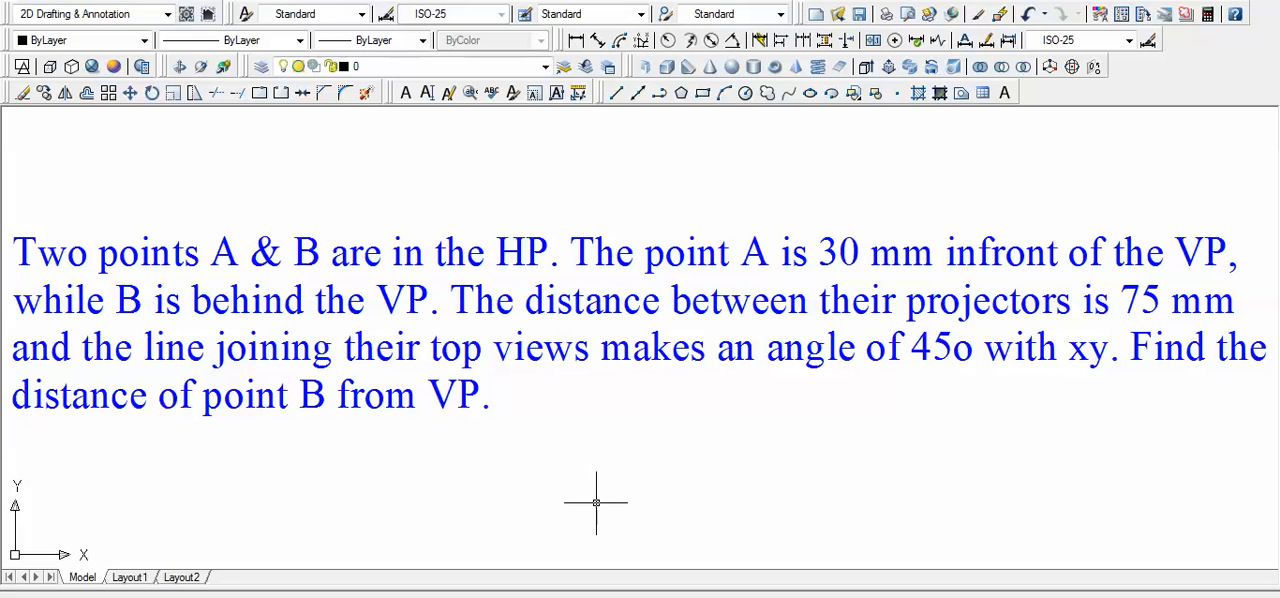
{"action": "mouse_move", "coordinate": [775, 418]}
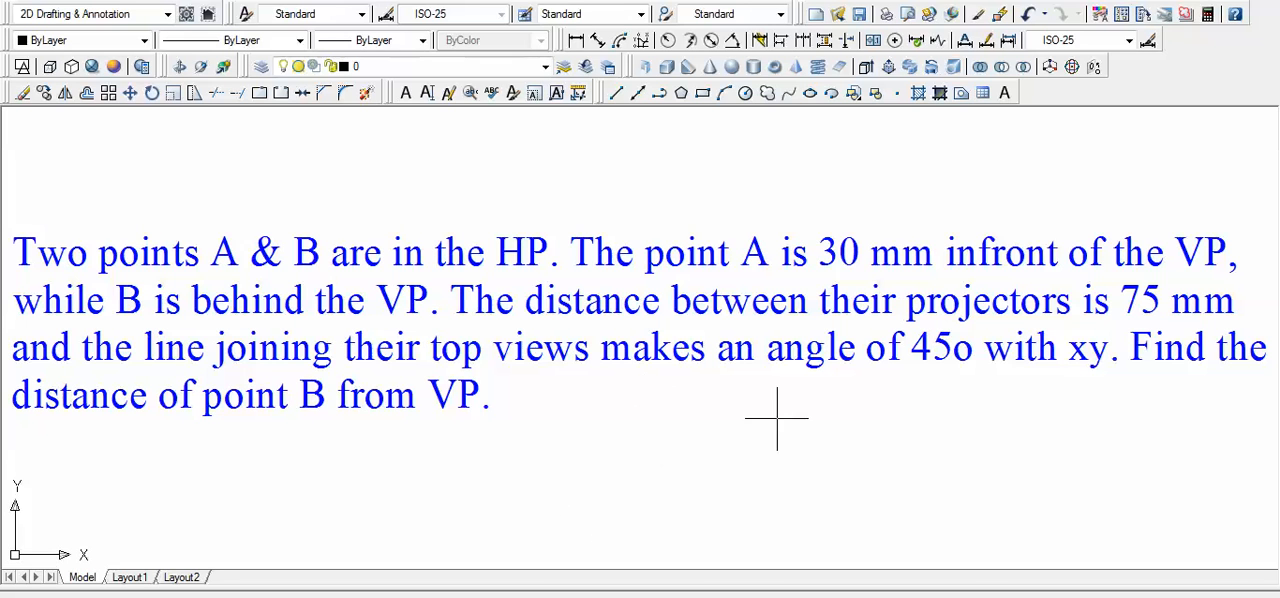
{"action": "mouse_move", "coordinate": [665, 560]}
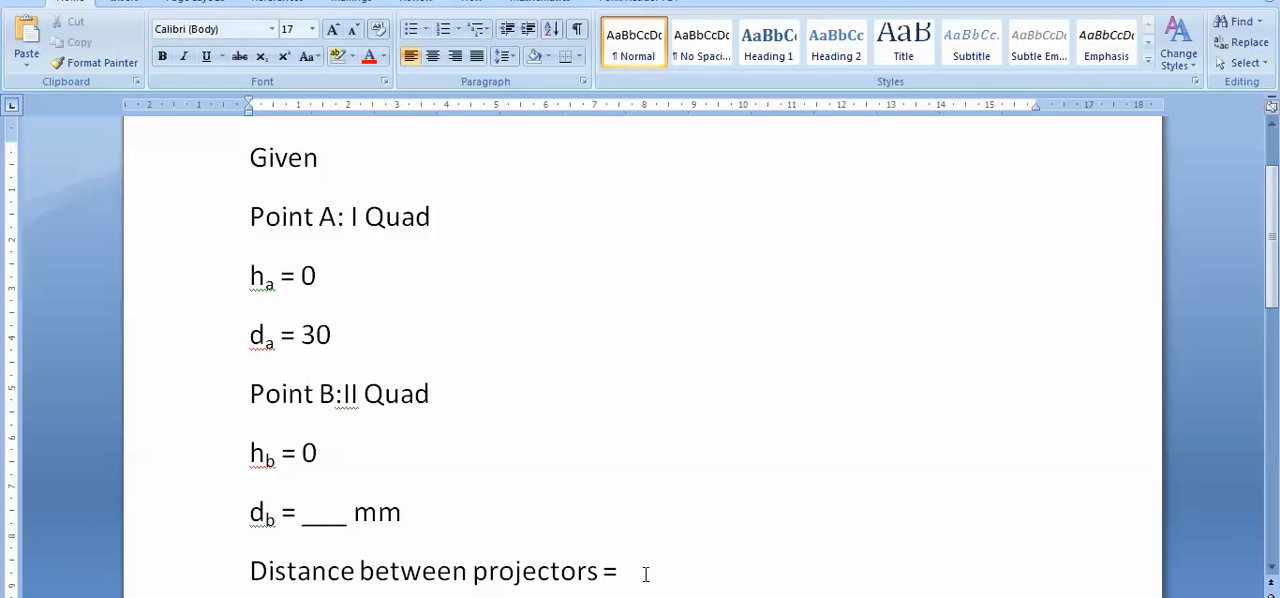
- Enter 75 as the distance between projectors in the Given notes
{"action": "type", "text": "75"}
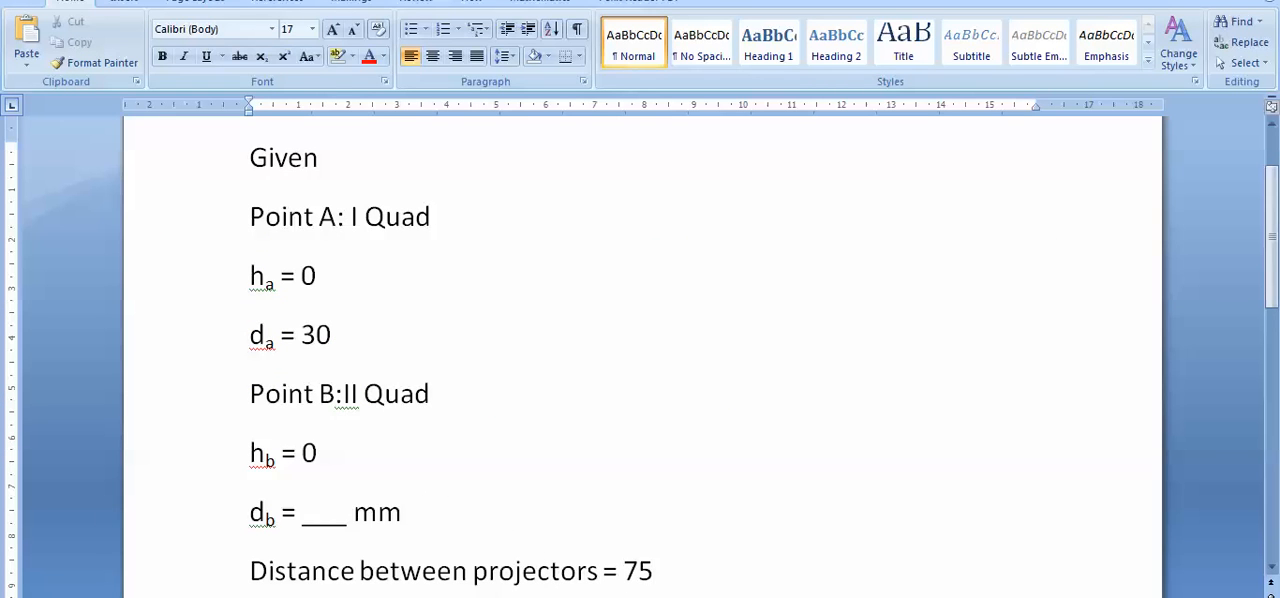
{"action": "scroll", "scroll_direction": "down", "scroll_amount": 3}
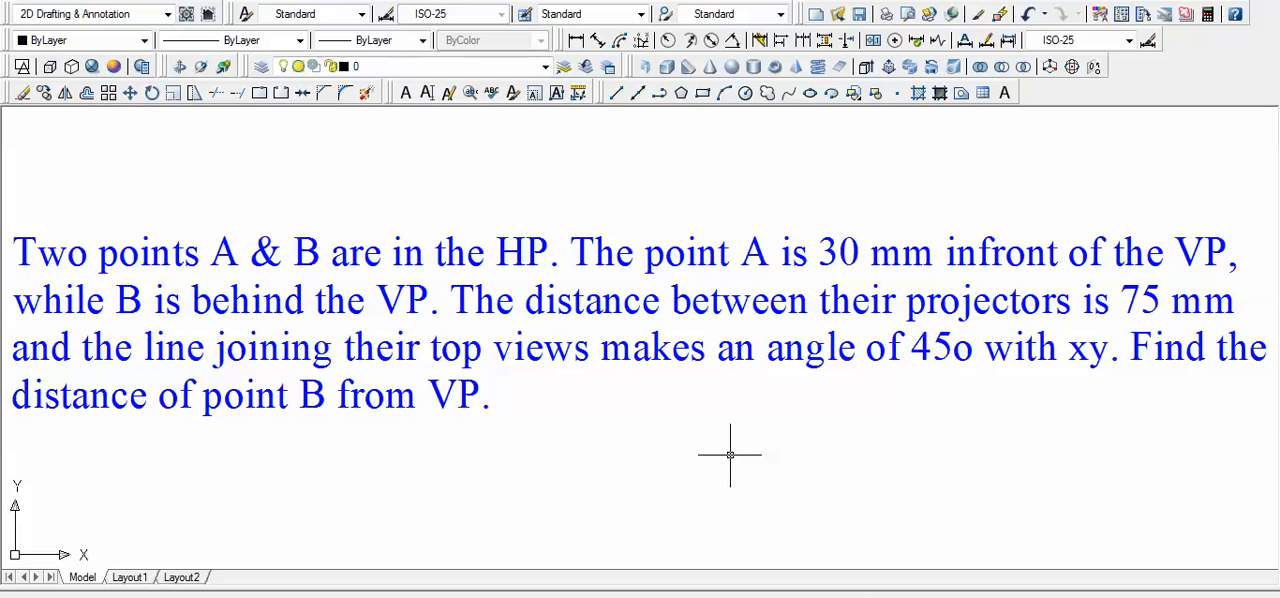
{"action": "mouse_move", "coordinate": [730, 455]}
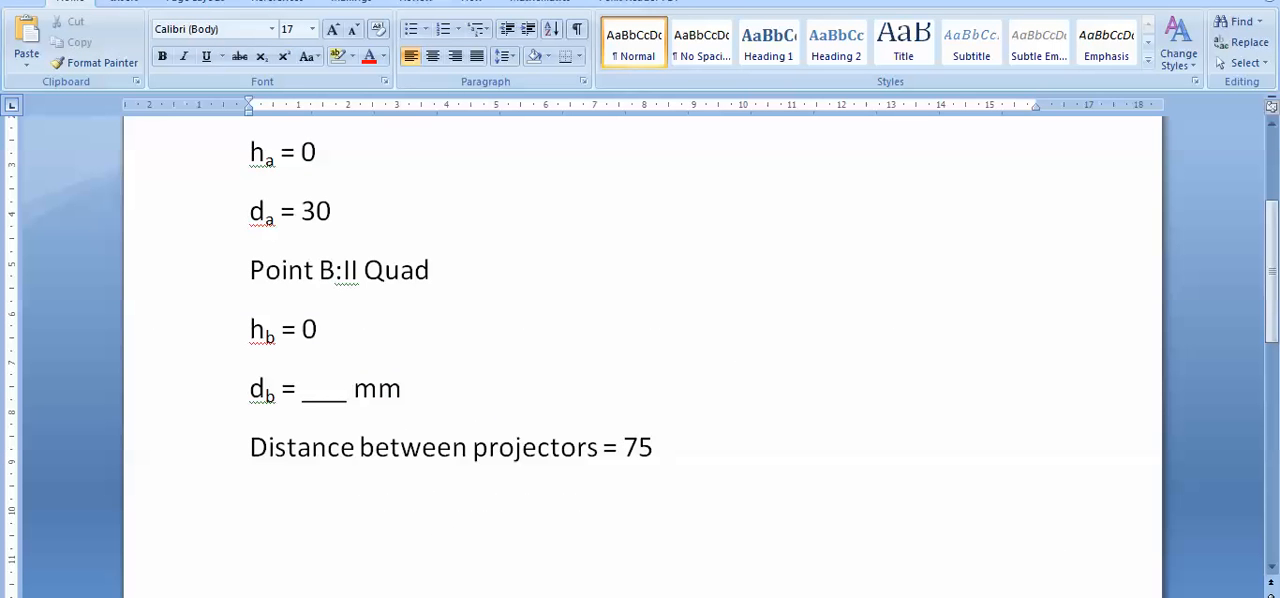
- Type 'Line joining top views makes 45° angle with xy line' into the notes
{"action": "left_click", "coordinate": [685, 447]}
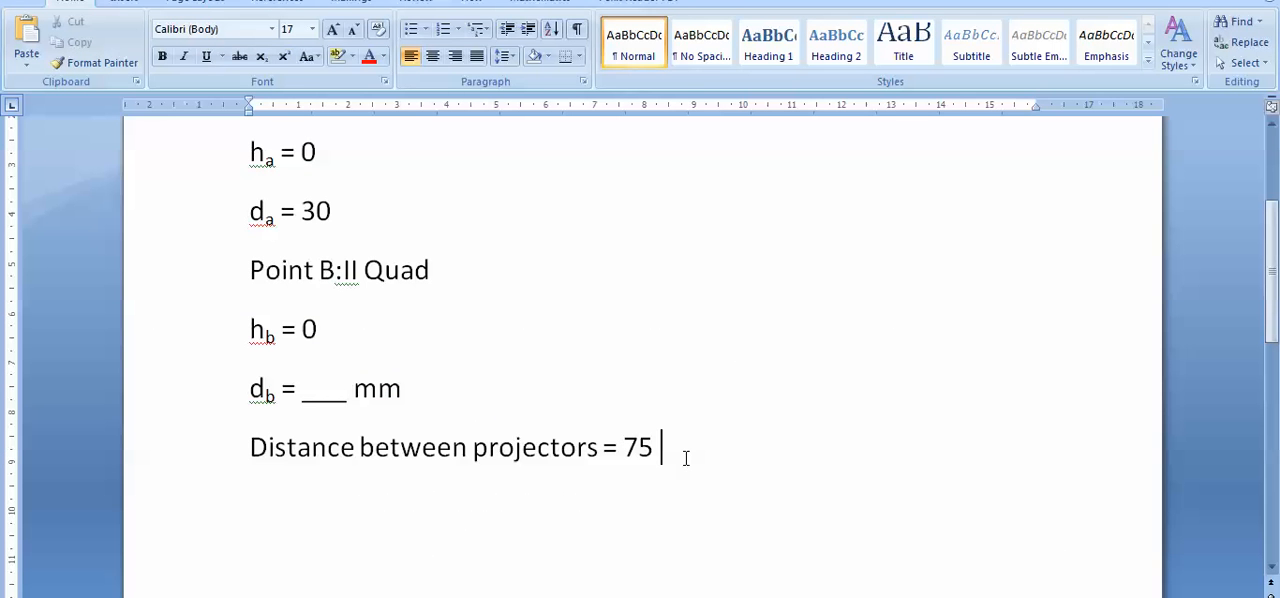
{"action": "type", "text": "Li"}
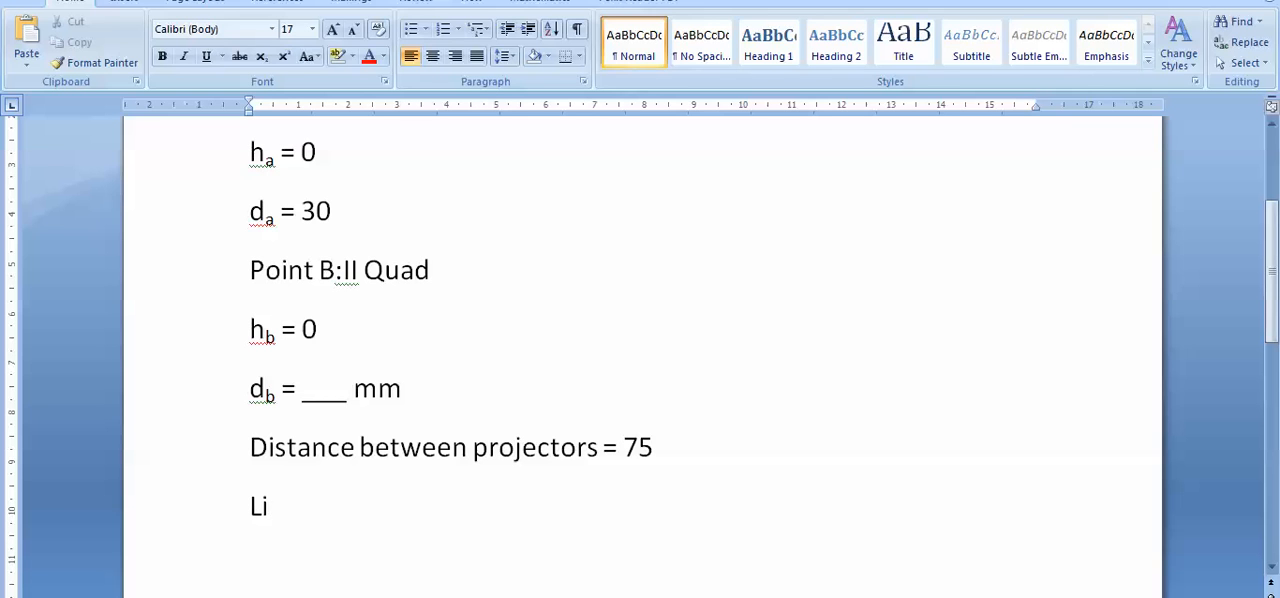
{"action": "type", "text": "ne"}
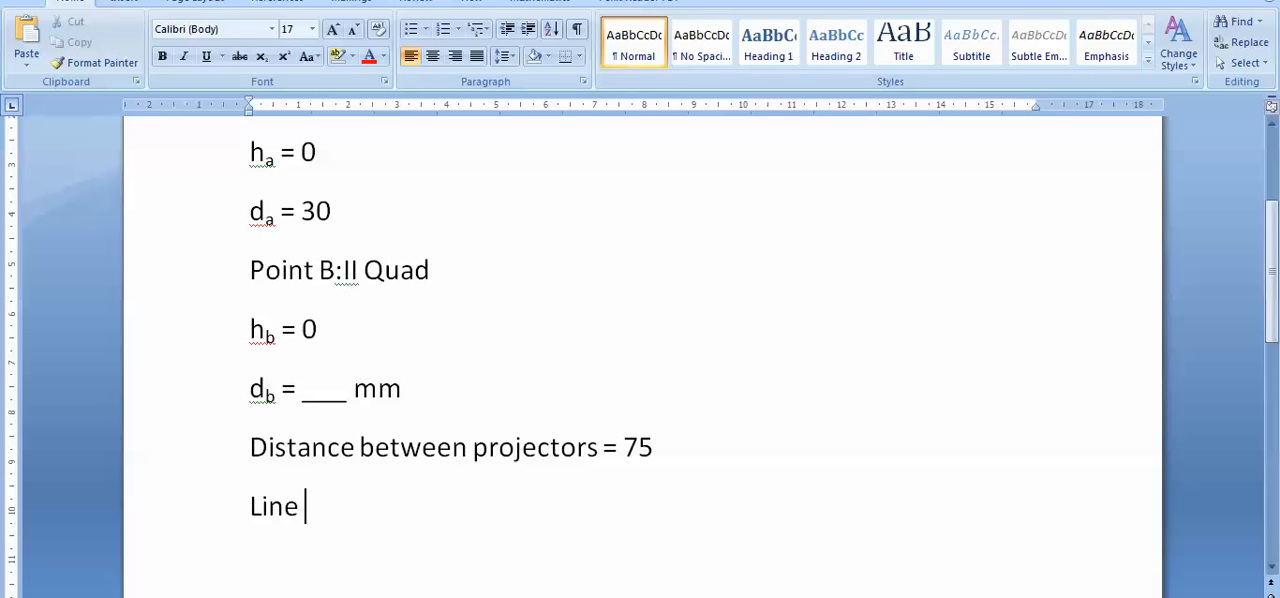
{"action": "type", "text": "jo"}
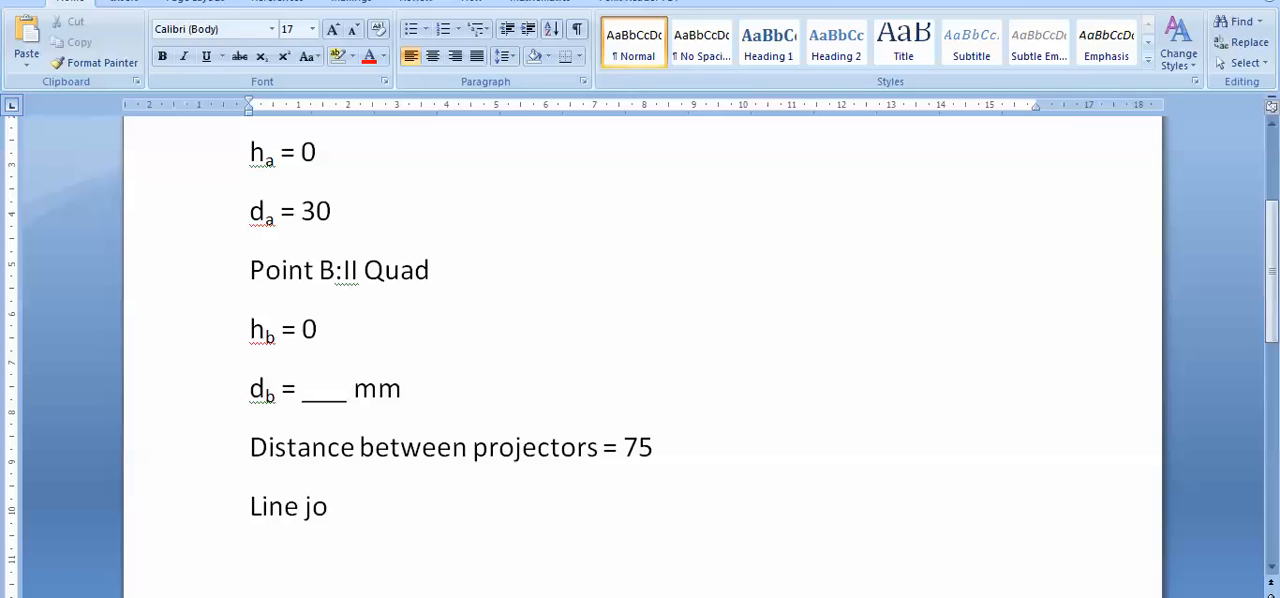
{"action": "type", "text": "ining top views ma"}
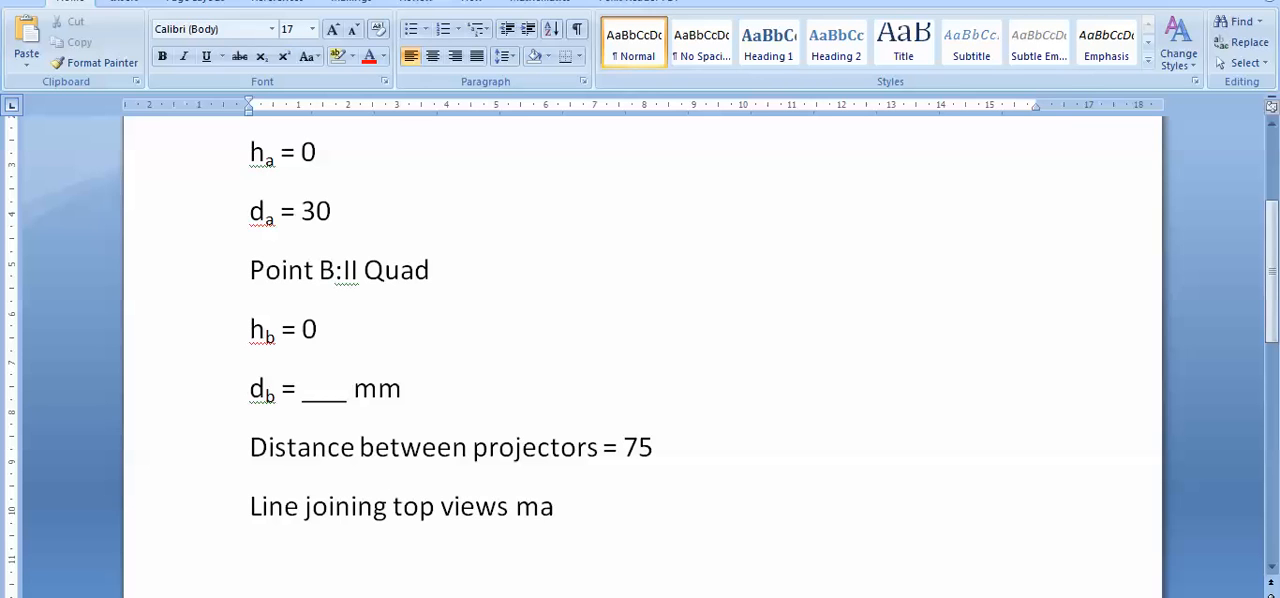
{"action": "type", "text": "kes 45"}
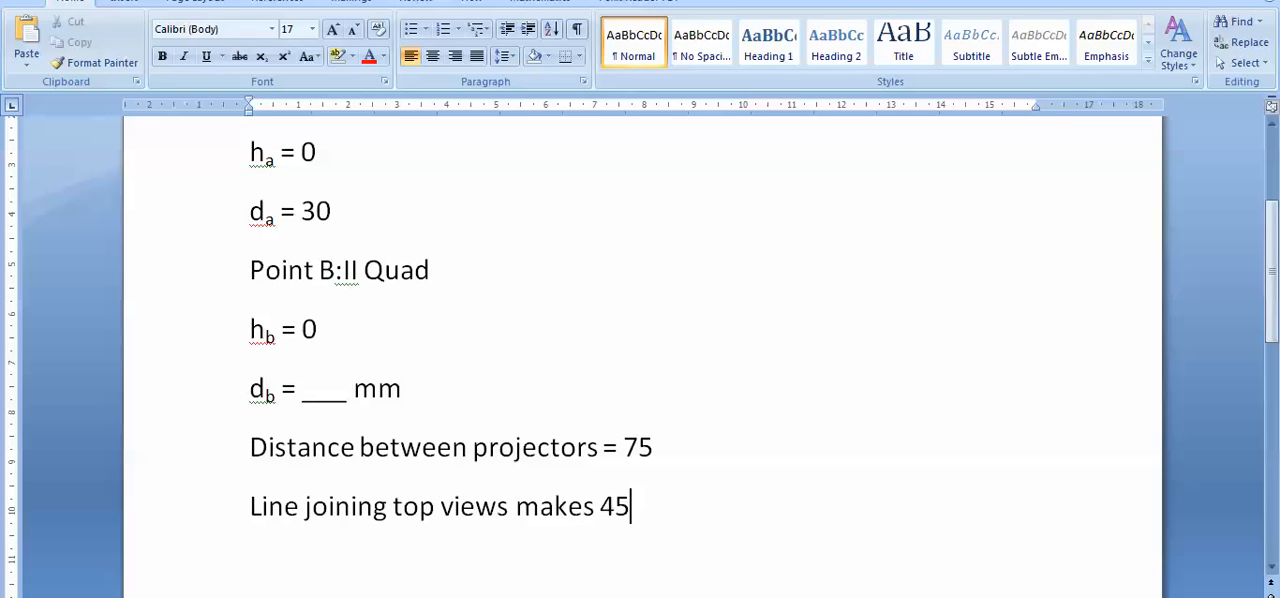
{"action": "type", "text": "°"}
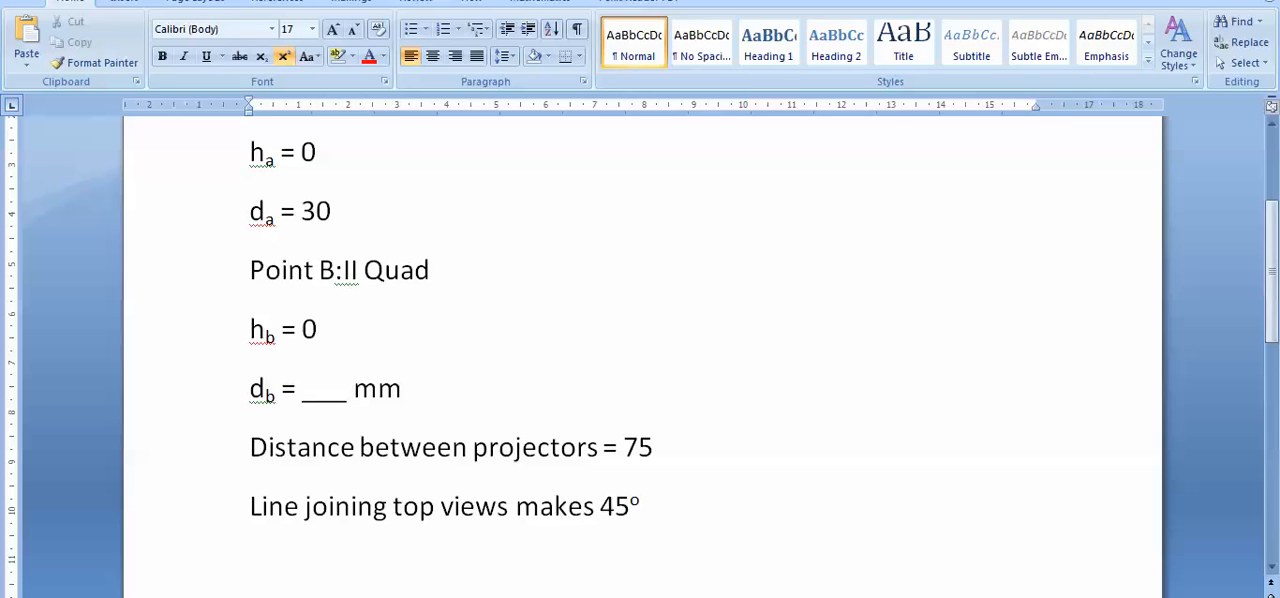
{"action": "type", "text": "an"}
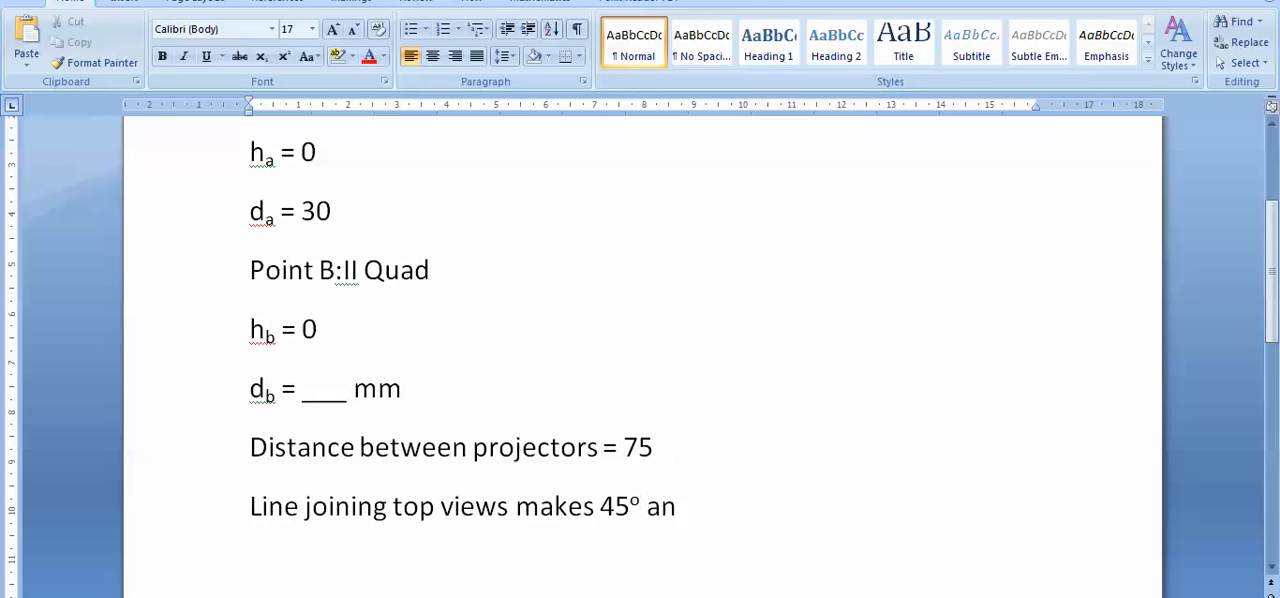
{"action": "type", "text": "gle wi"}
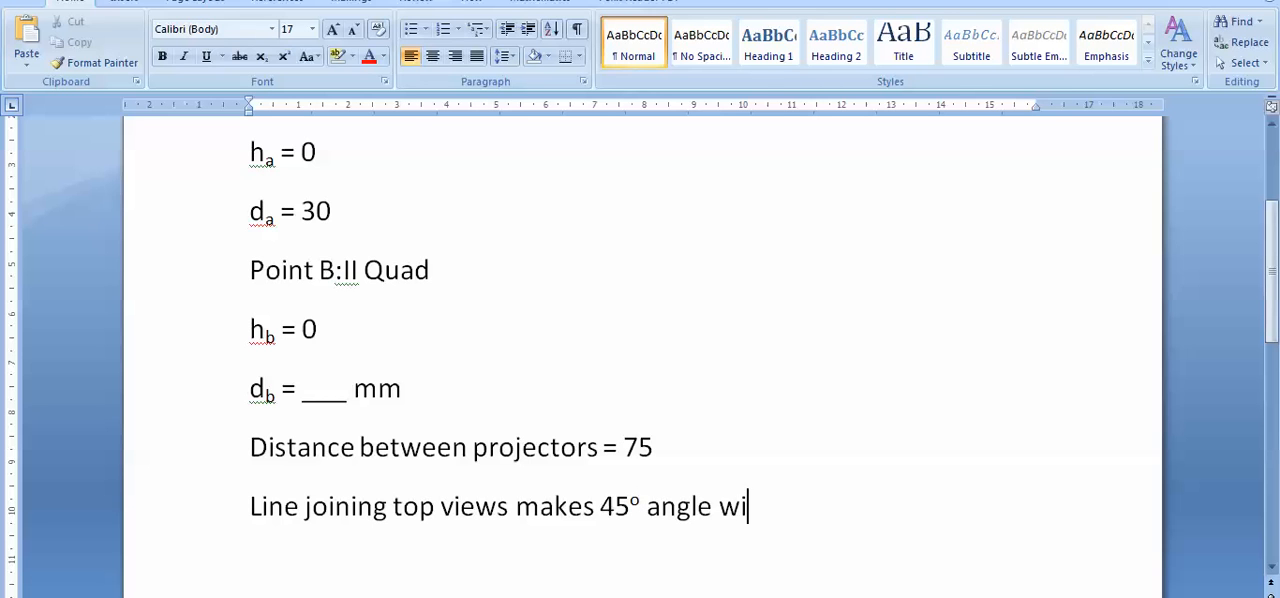
{"action": "type", "text": "th xy"}
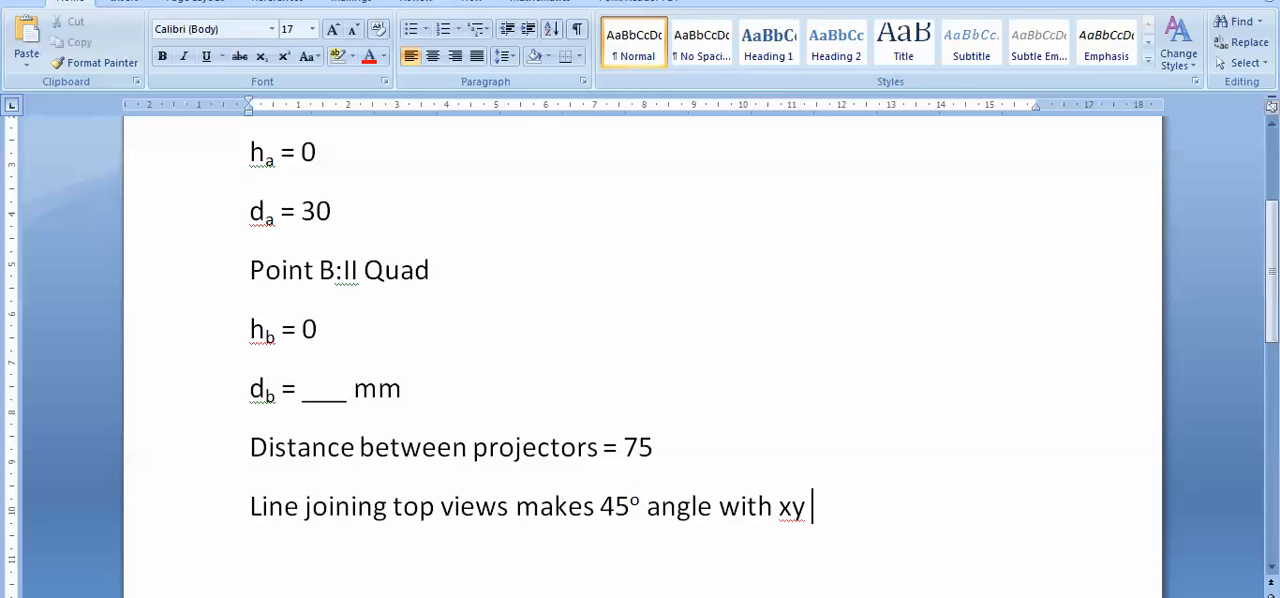
{"action": "type", "text": "line."}
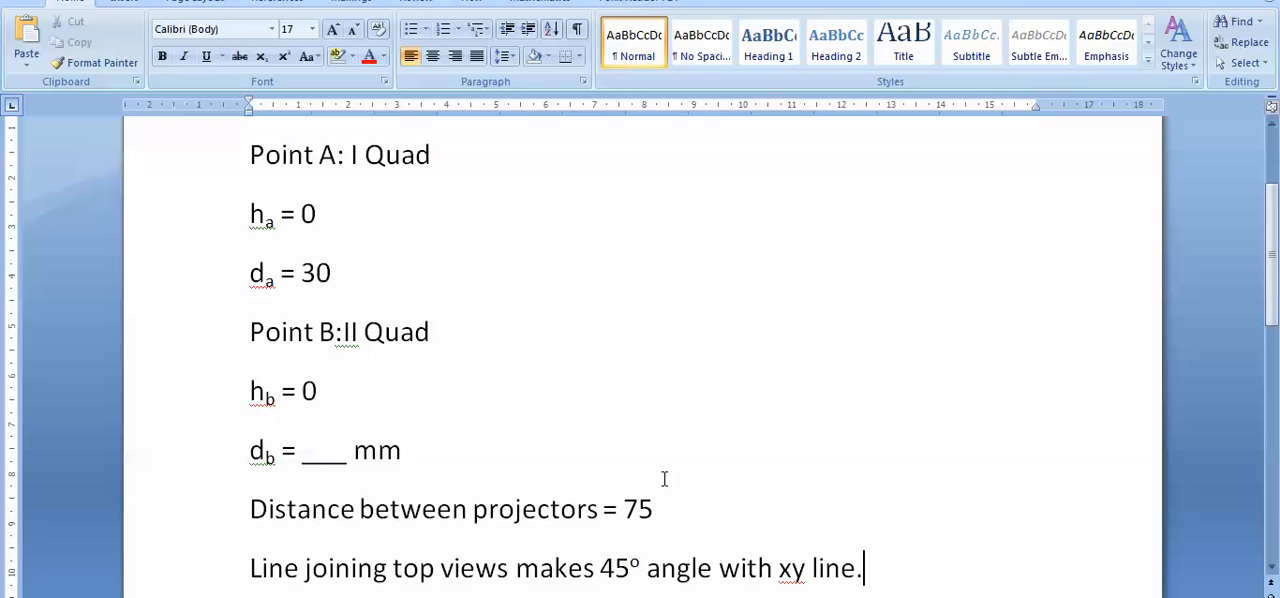
- Select point A's height and distance lines, then clear the selection
{"action": "left_click_drag", "start_coordinate": [249, 213], "coordinate": [330, 288]}
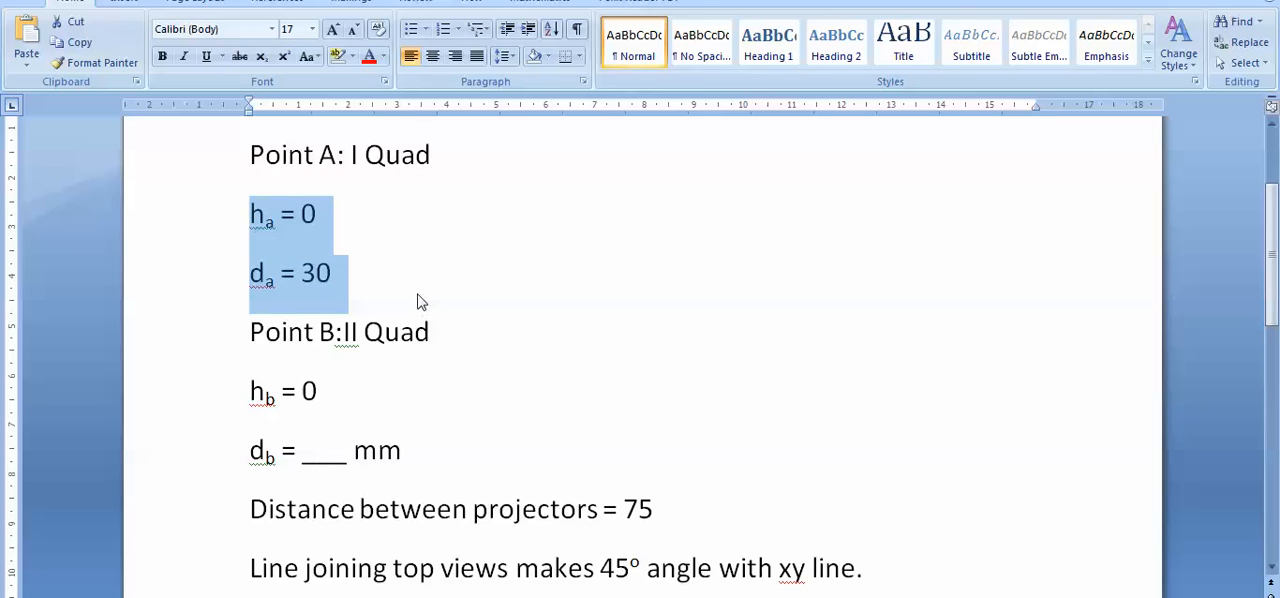
{"action": "left_click", "coordinate": [420, 302]}
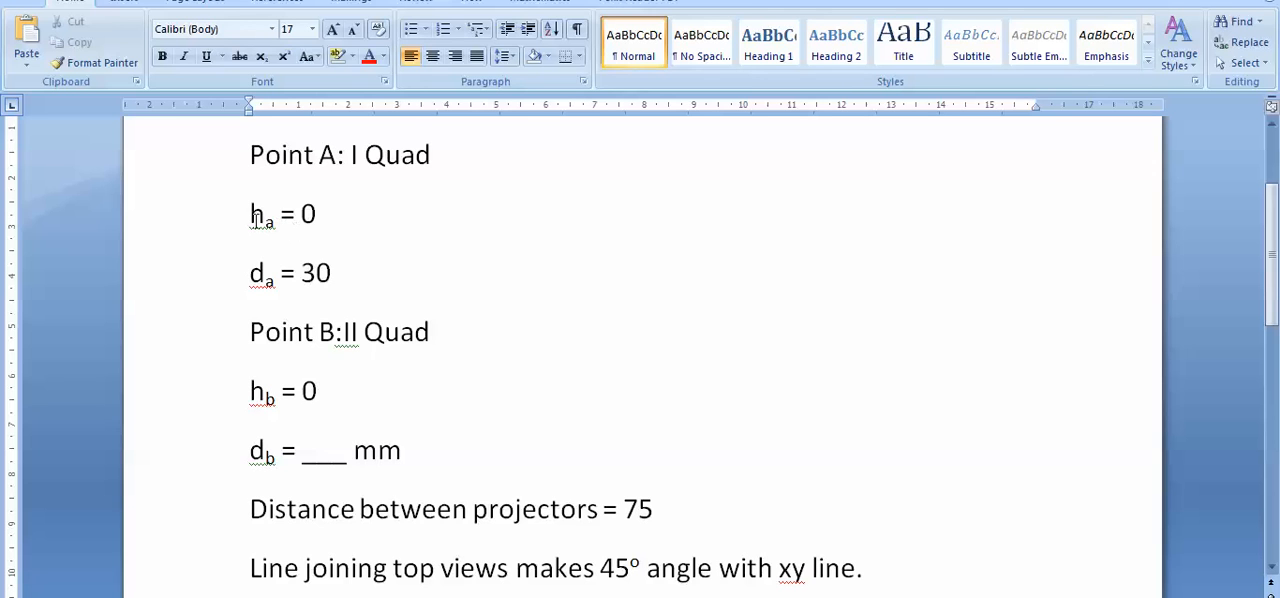
{"action": "left_click", "coordinate": [332, 273]}
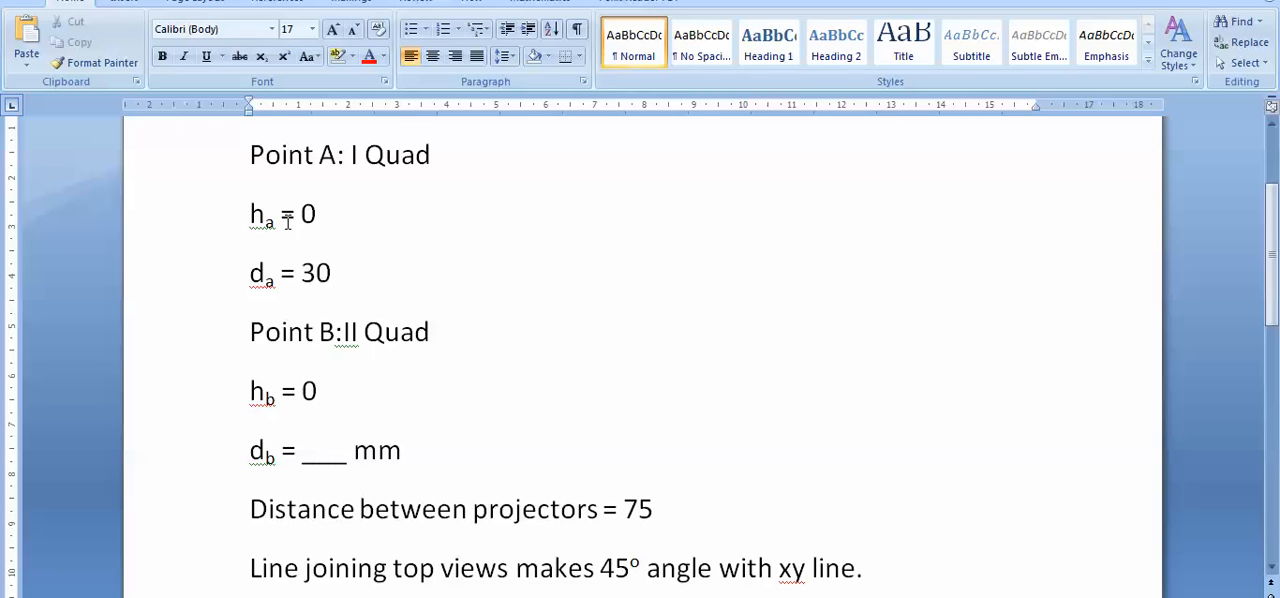
{"action": "left_click", "coordinate": [333, 273]}
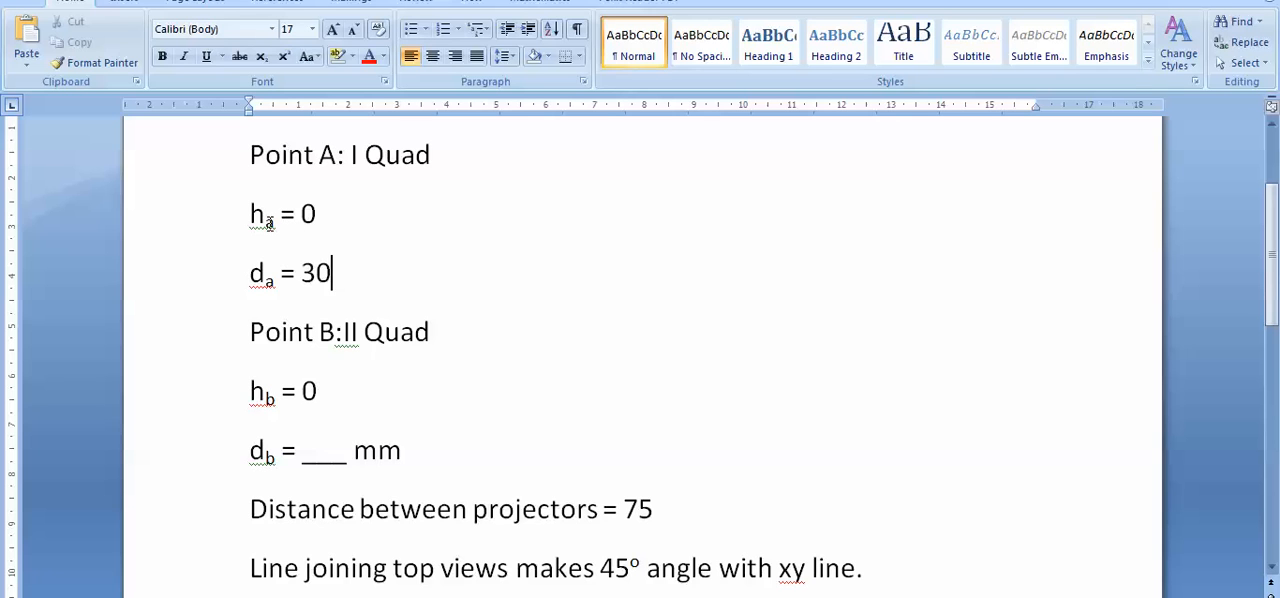
{"action": "mouse_move", "coordinate": [303, 297]}
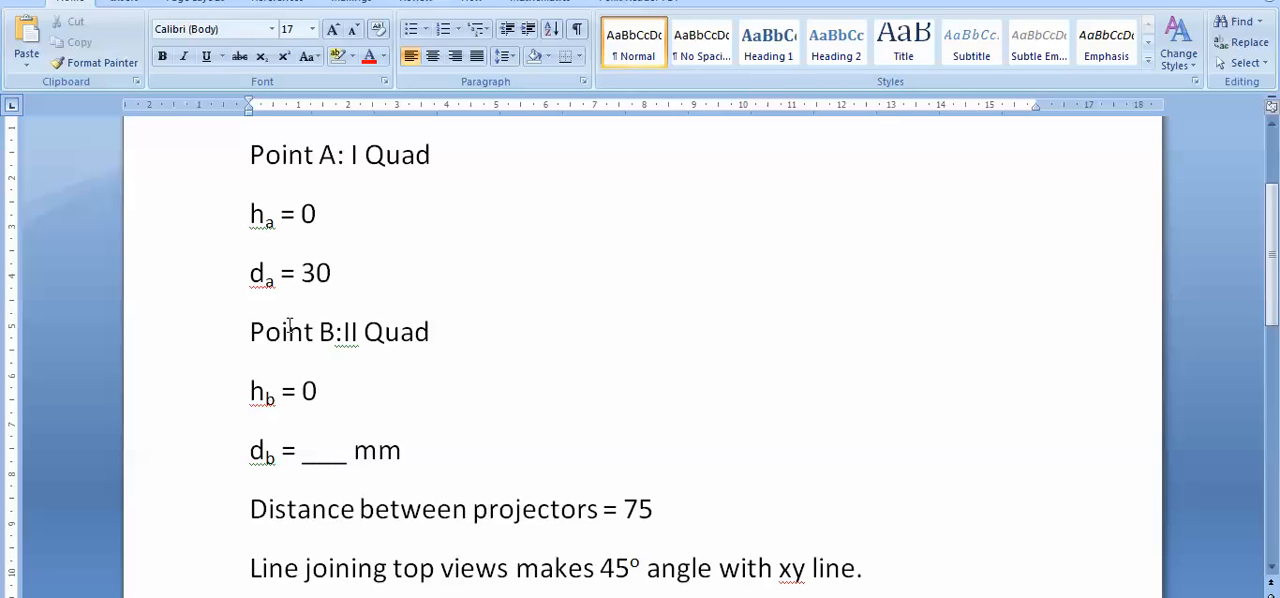
{"action": "mouse_move", "coordinate": [618, 534]}
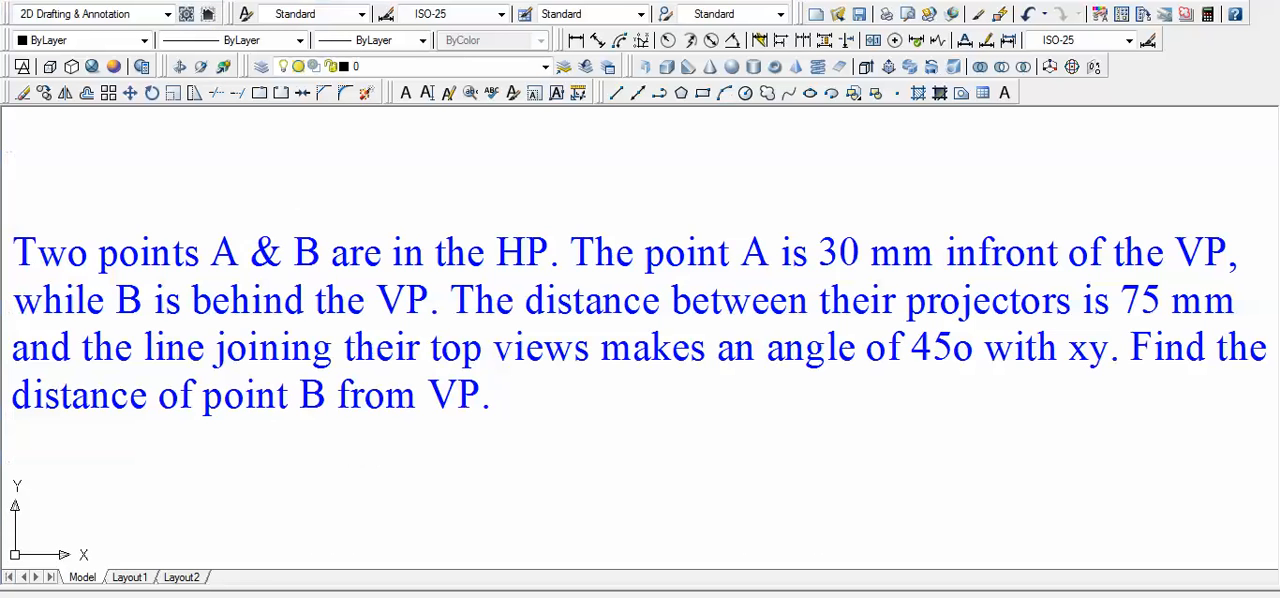
- Draw point A's a'–a projector below the xy line and pick it for dimensioning
{"action": "scroll", "scroll_direction": "up", "scroll_amount": 3}
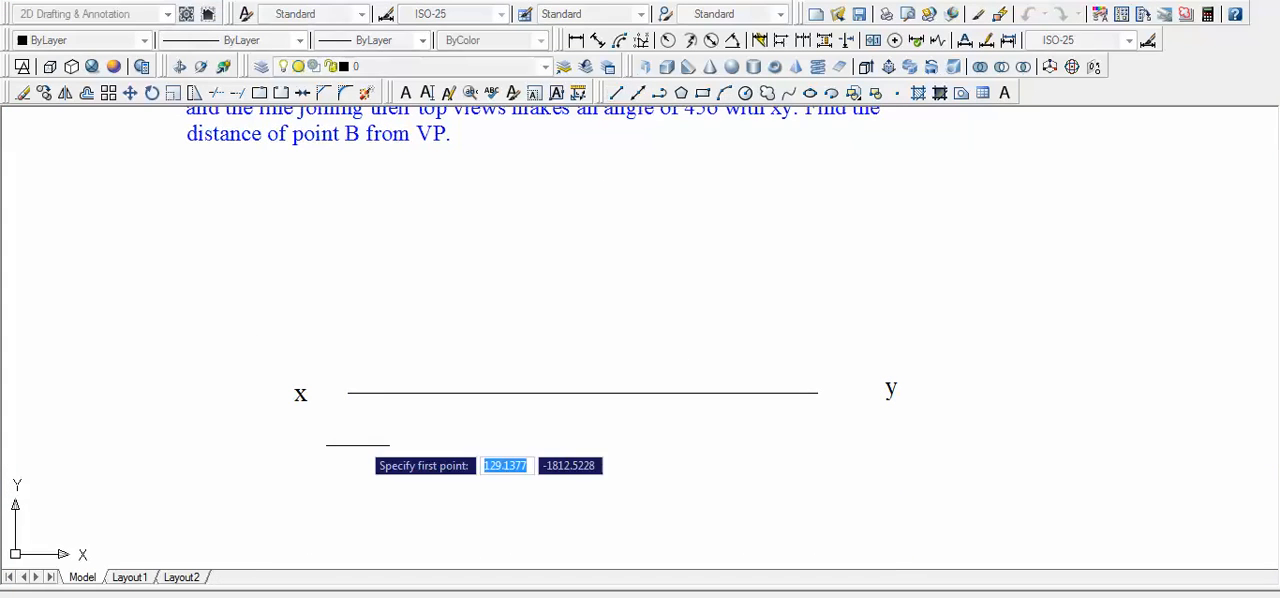
{"action": "left_click", "coordinate": [432, 390]}
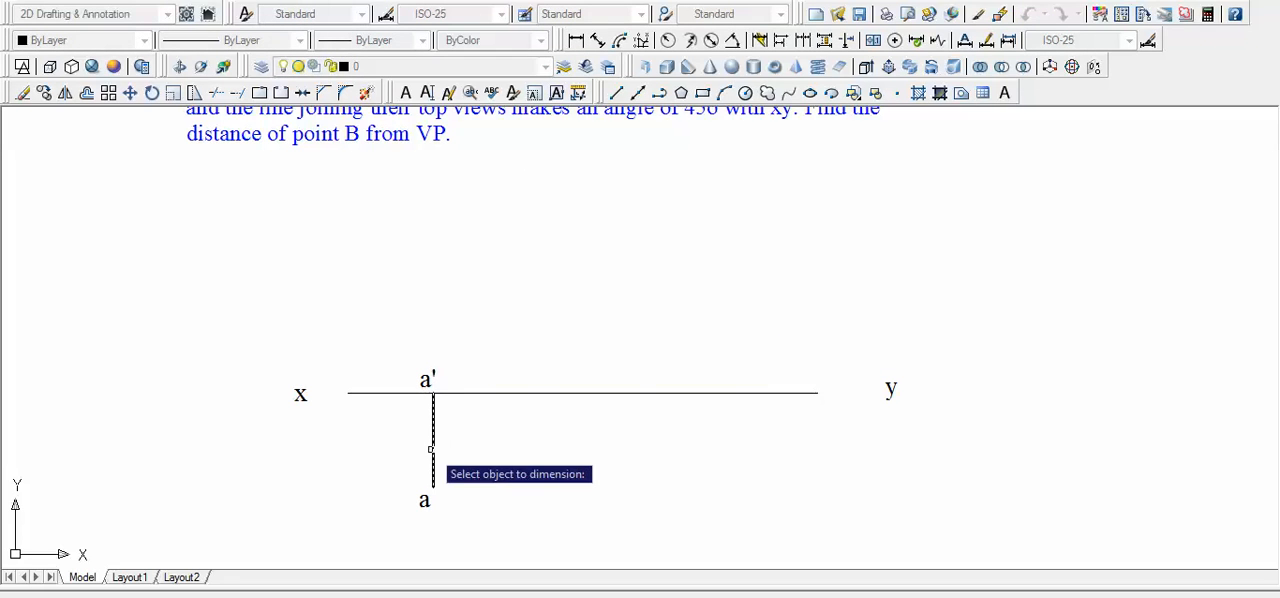
{"action": "left_click", "coordinate": [431, 445]}
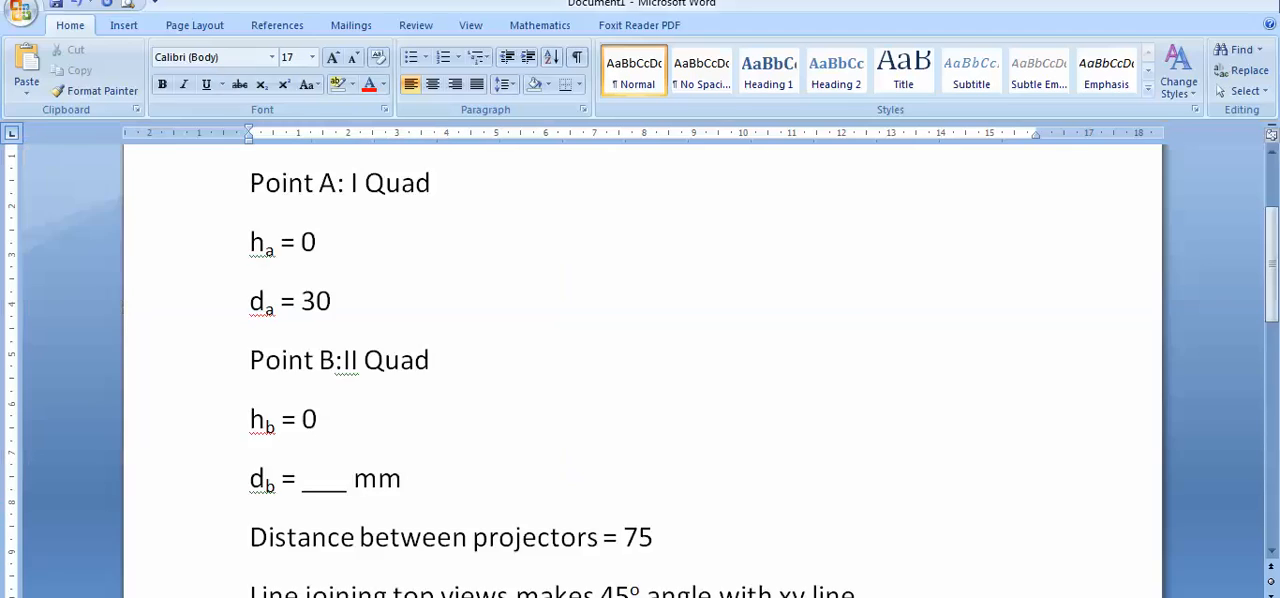
{"action": "scroll", "scroll_direction": "down", "scroll_amount": 3}
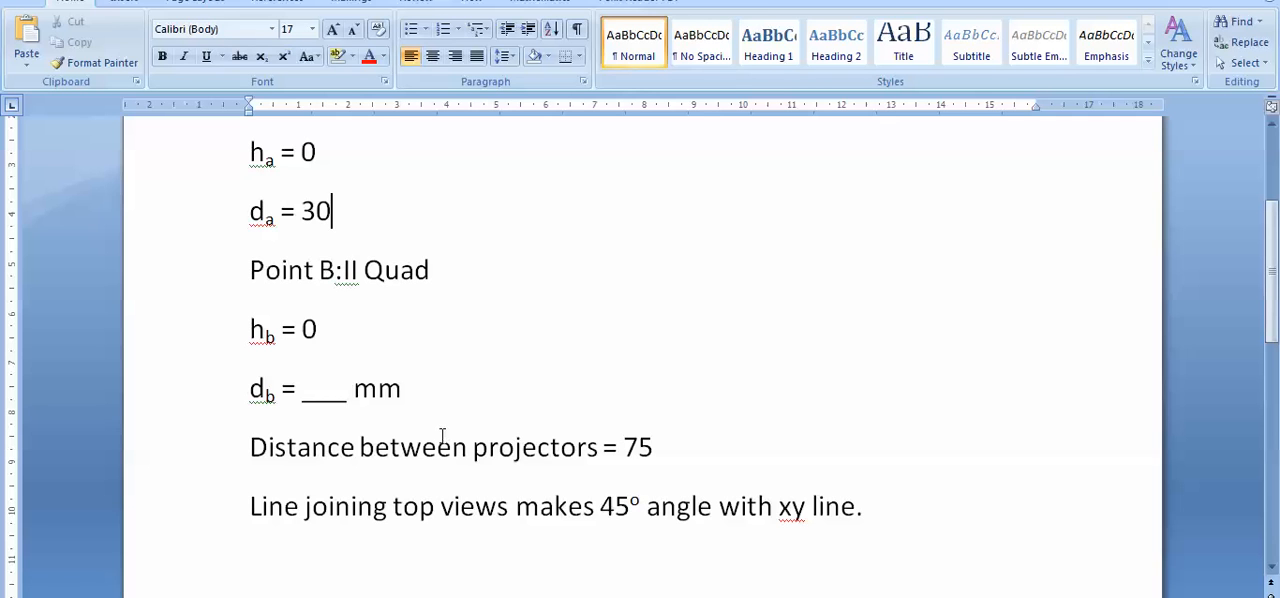
{"action": "double_click", "coordinate": [637, 447]}
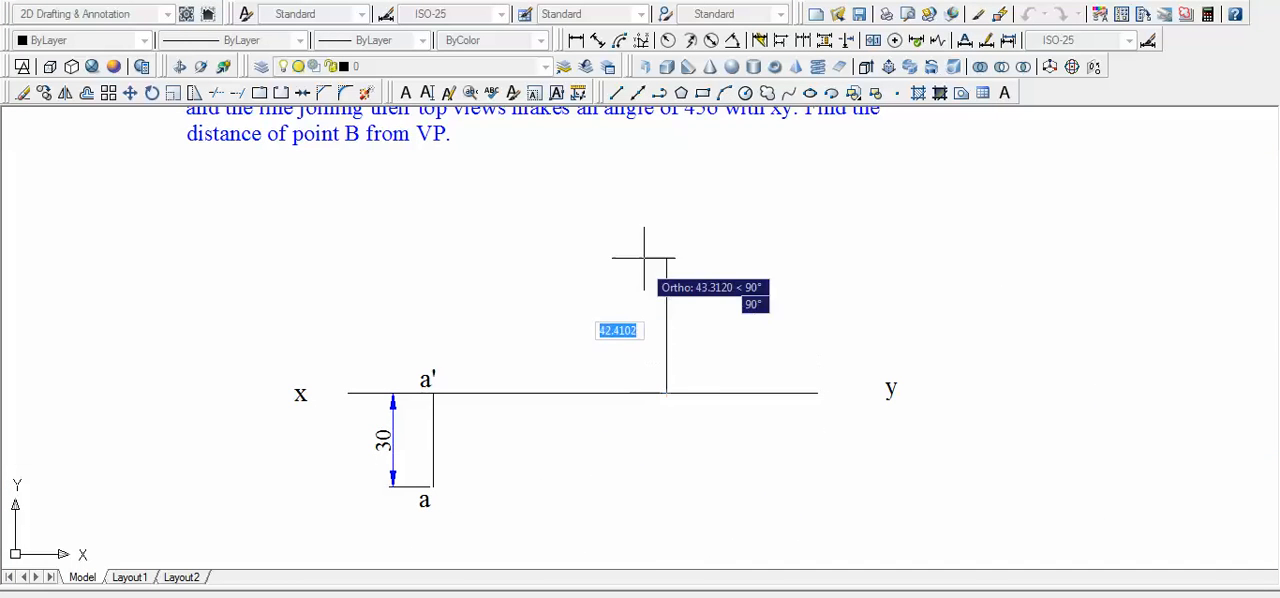
{"action": "mouse_move", "coordinate": [665, 190]}
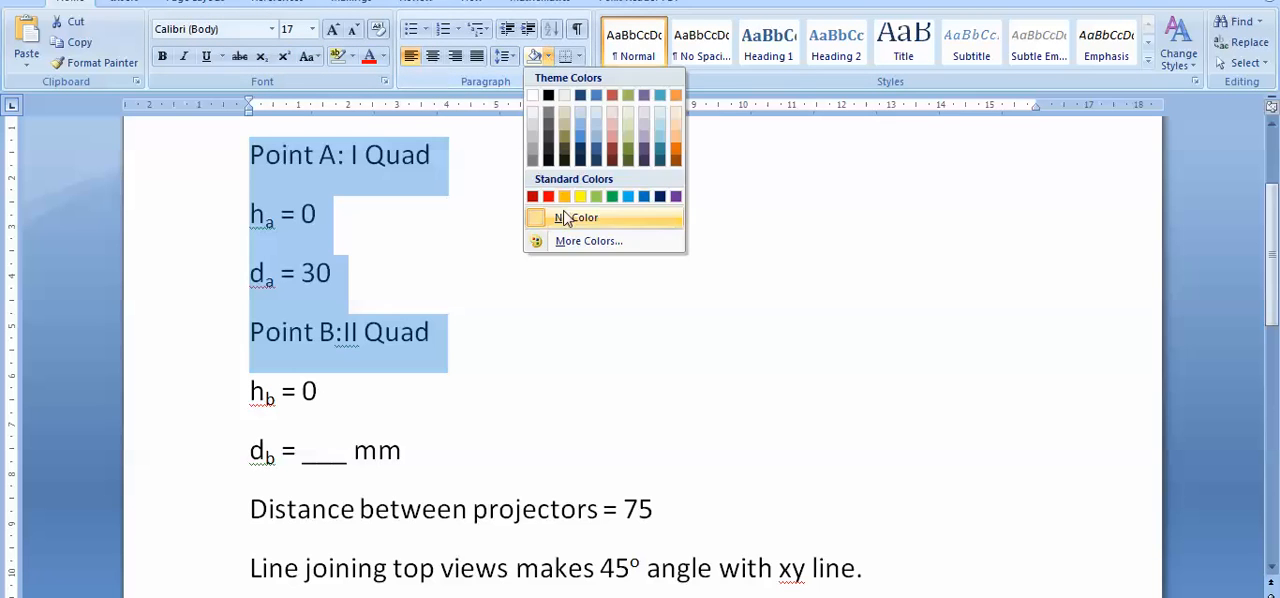
- Set the shading of the Point A through Point B lines to No Color
{"action": "left_click", "coordinate": [563, 196]}
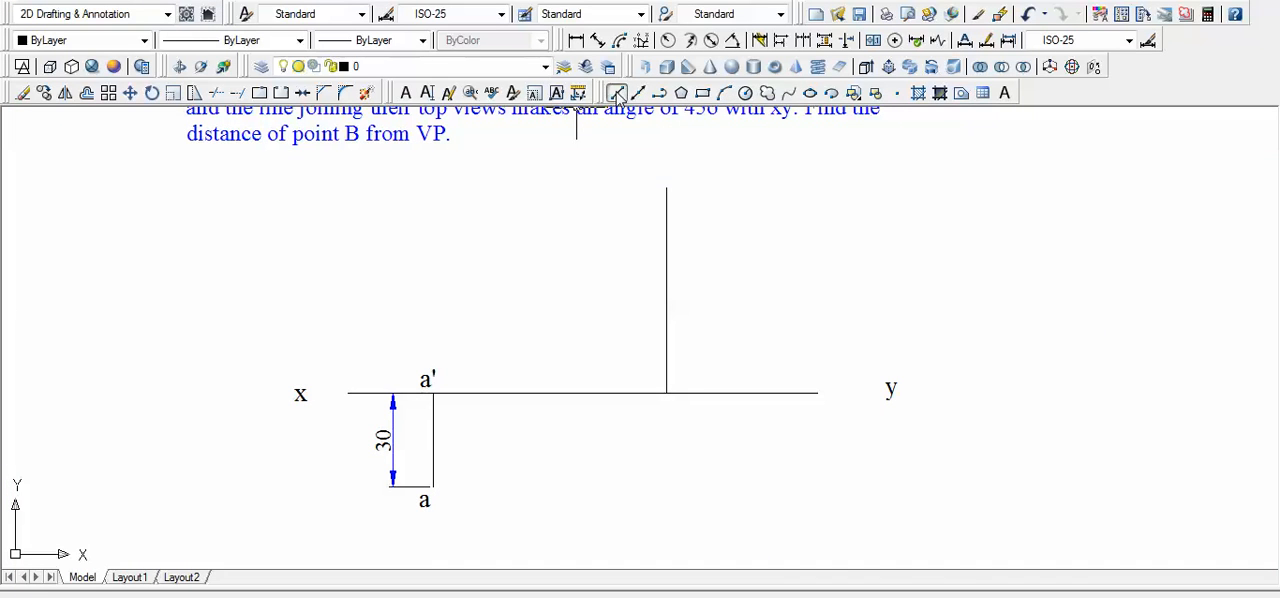
- Copy the a' label to the vertical projector's foot on xy for b'
{"action": "left_click", "coordinate": [617, 92]}
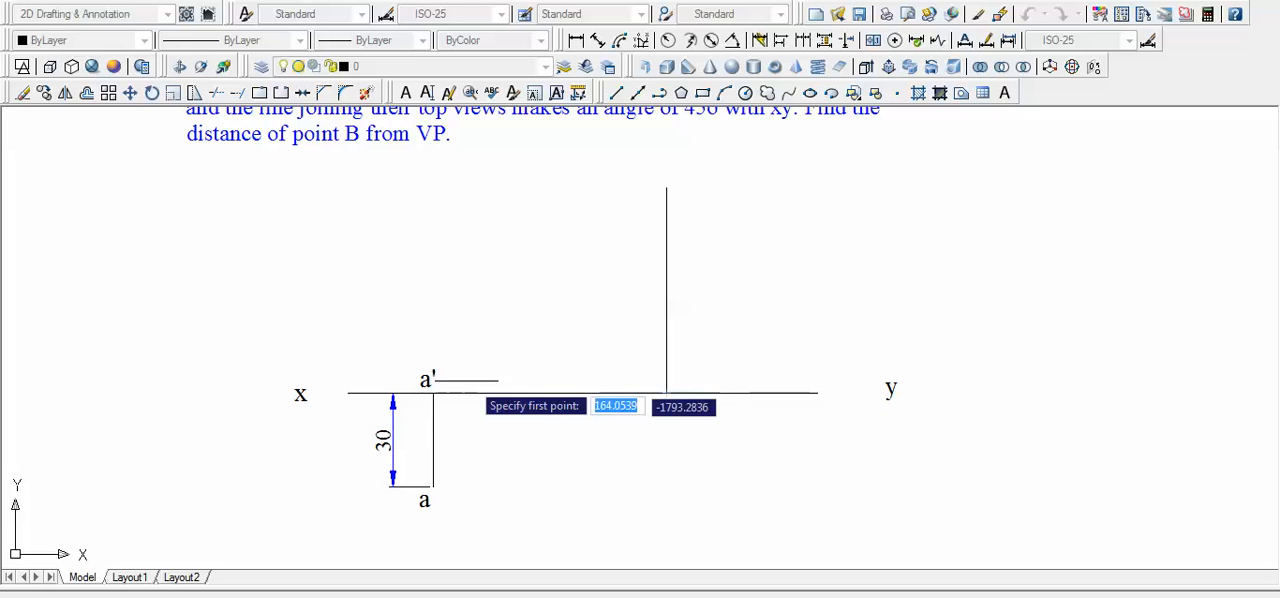
{"action": "left_click", "coordinate": [425, 380]}
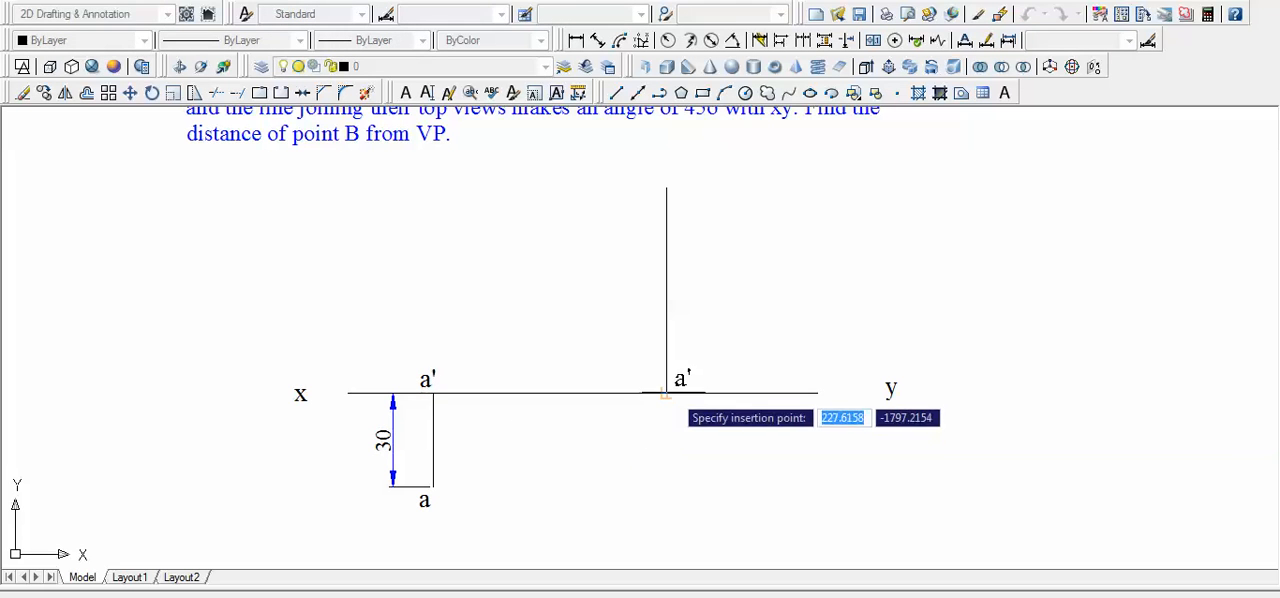
{"action": "left_click", "coordinate": [672, 390]}
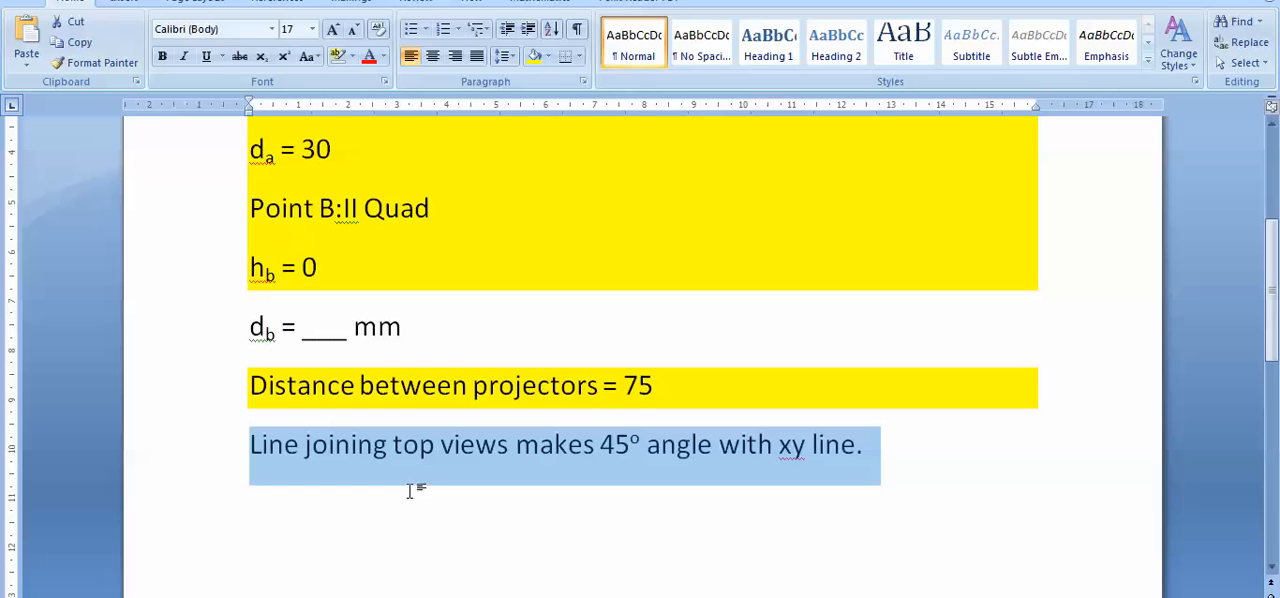
{"action": "mouse_move", "coordinate": [680, 478]}
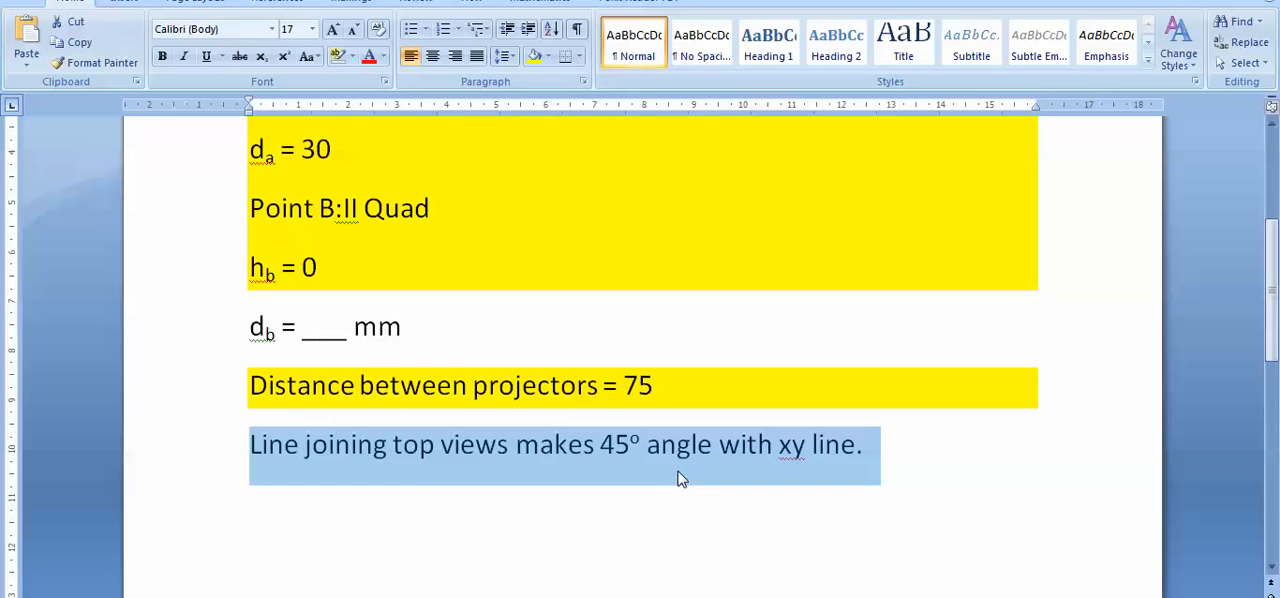
{"action": "mouse_move", "coordinate": [605, 590]}
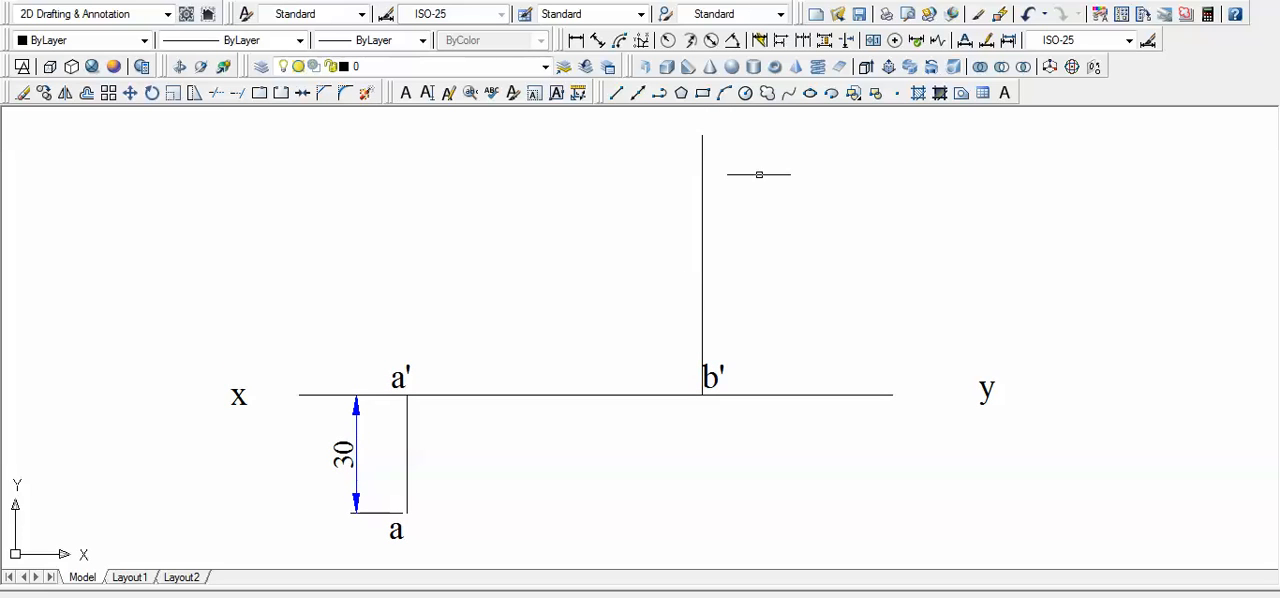
{"action": "mouse_move", "coordinate": [750, 175]}
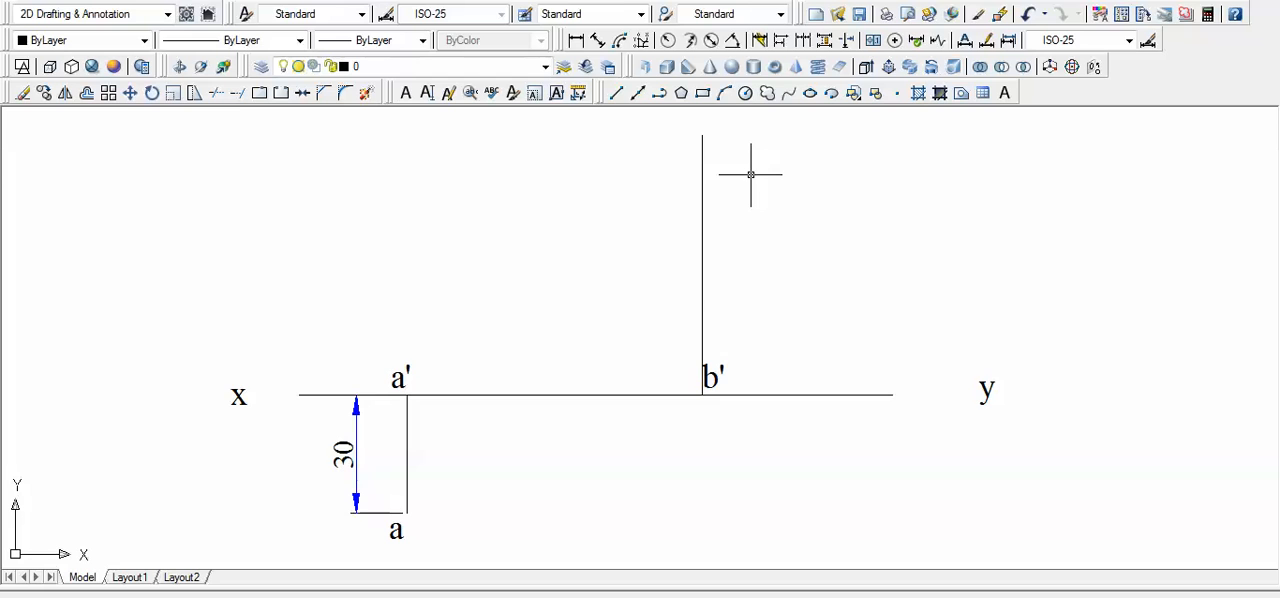
- Draw a 25-unit line at 45° from point a, then select it
{"action": "scroll", "scroll_direction": "down", "scroll_amount": 3}
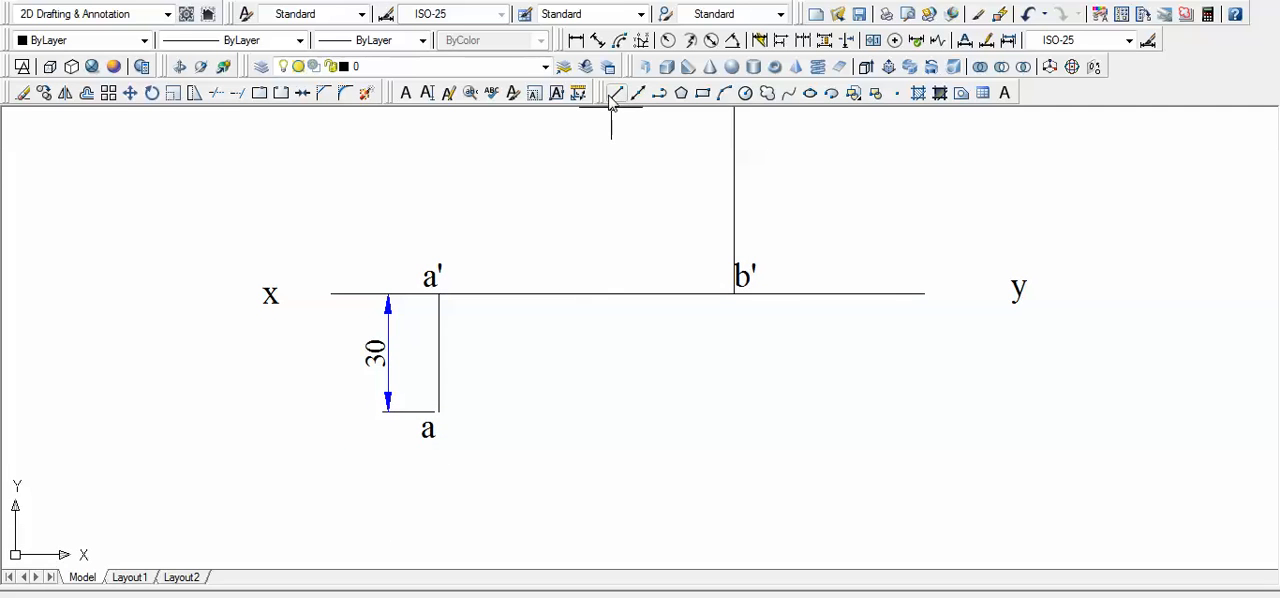
{"action": "mouse_move", "coordinate": [617, 92]}
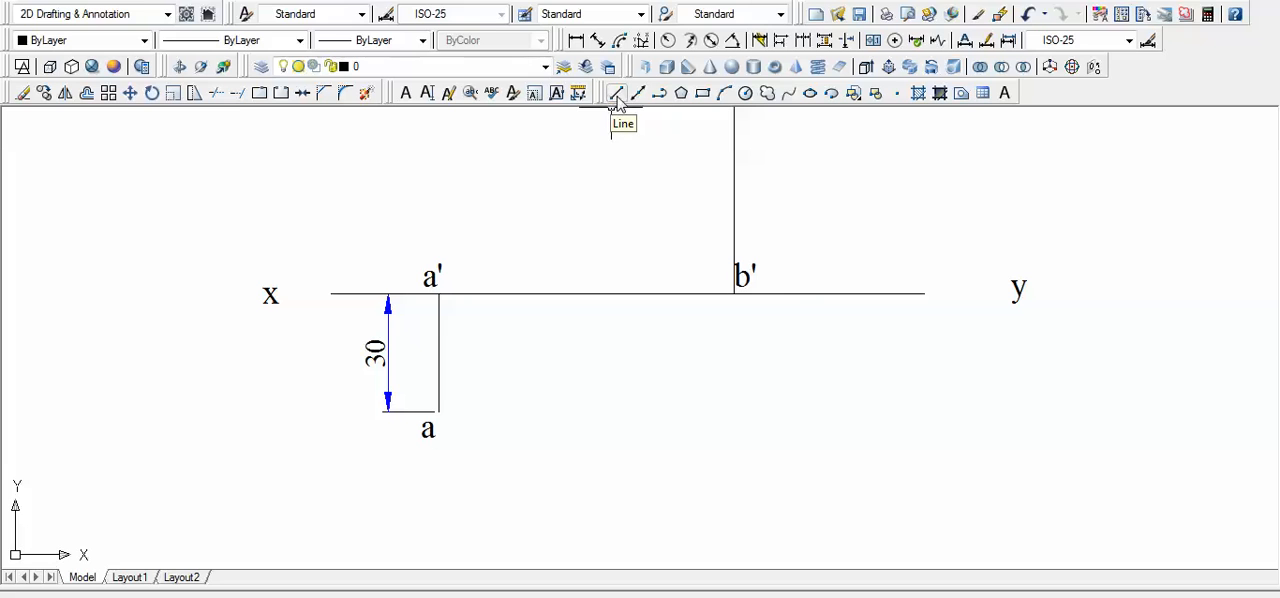
{"action": "left_click", "coordinate": [616, 92]}
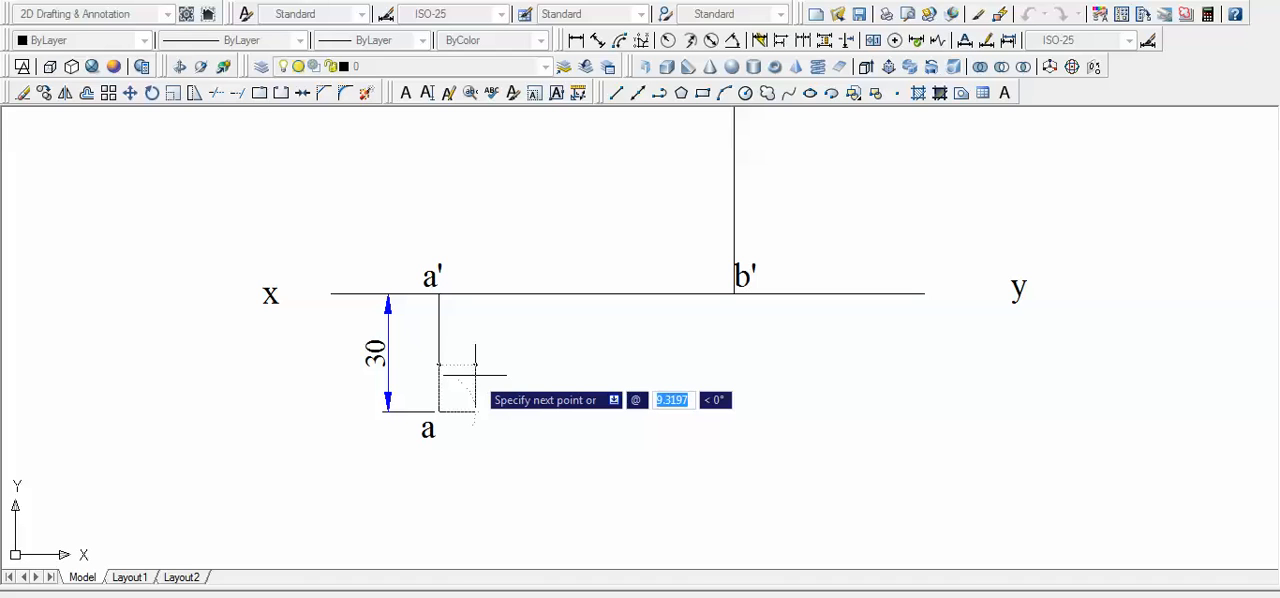
{"action": "type", "text": "25"}
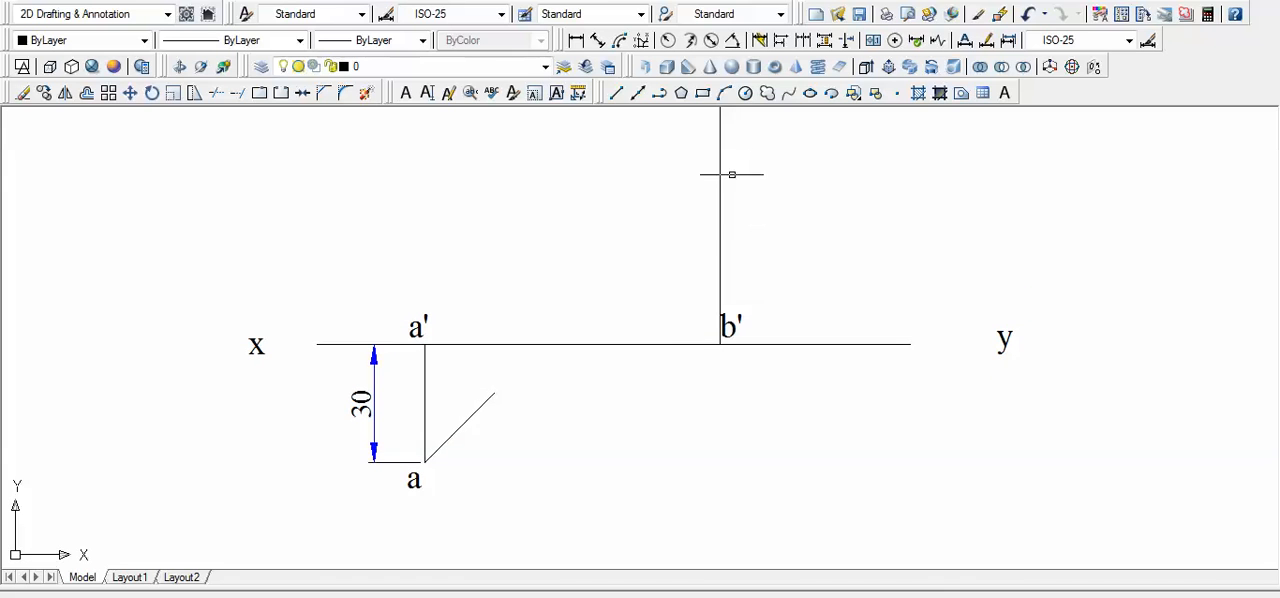
{"action": "mouse_move", "coordinate": [725, 197]}
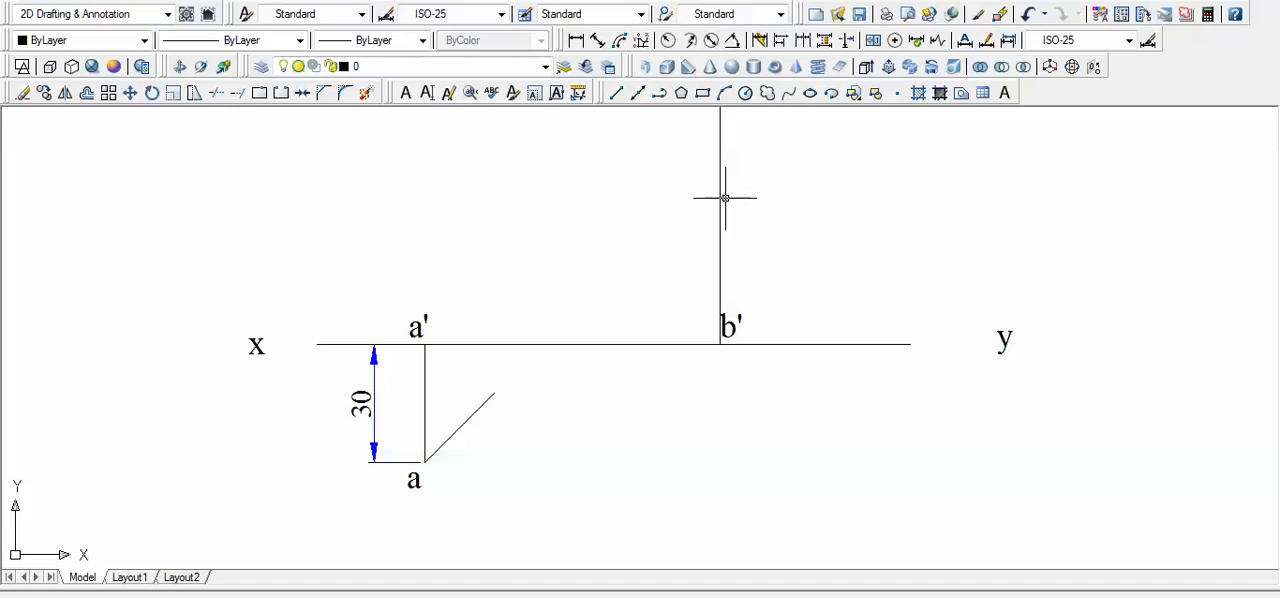
{"action": "mouse_move", "coordinate": [611, 341]}
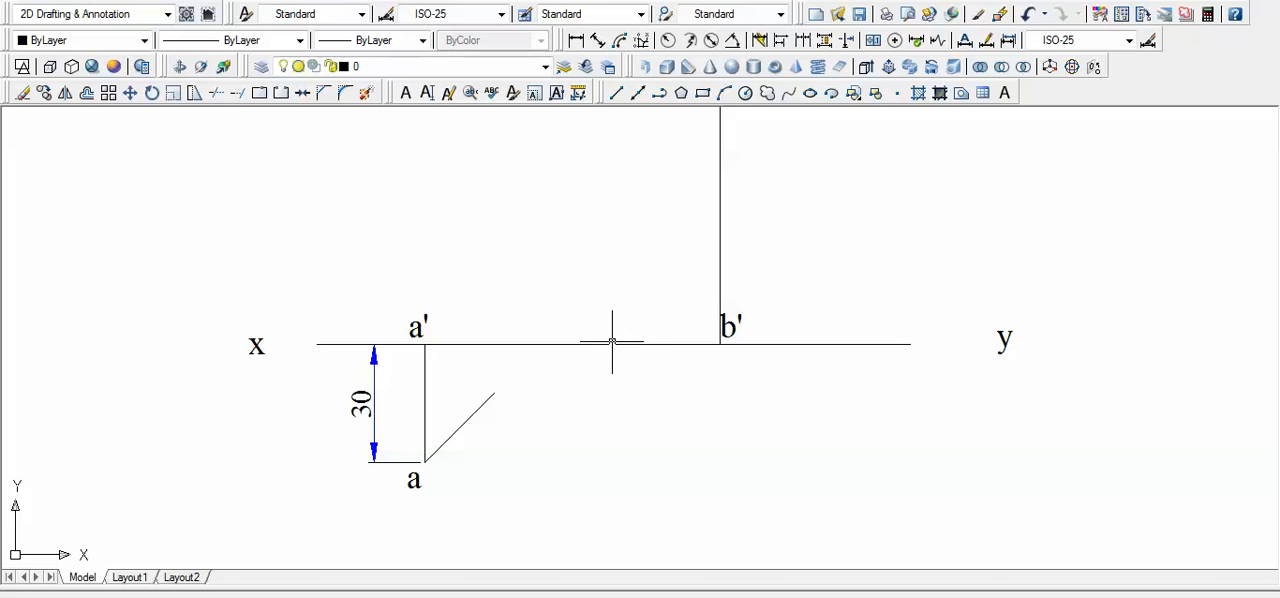
{"action": "mouse_move", "coordinate": [575, 343]}
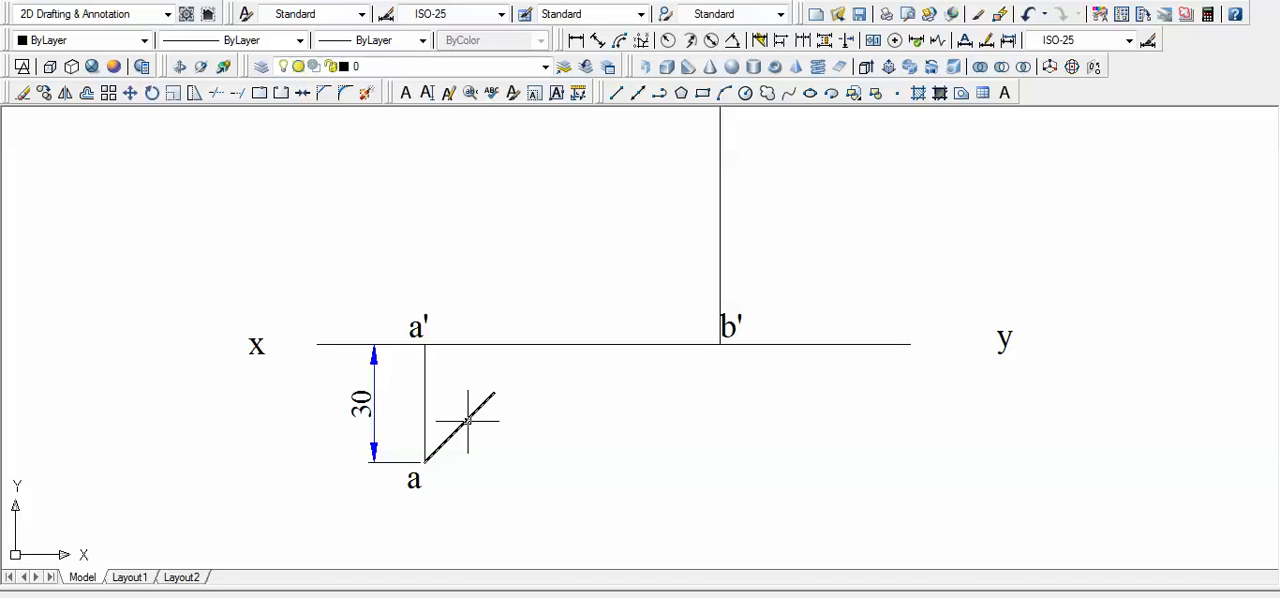
{"action": "left_click", "coordinate": [465, 420]}
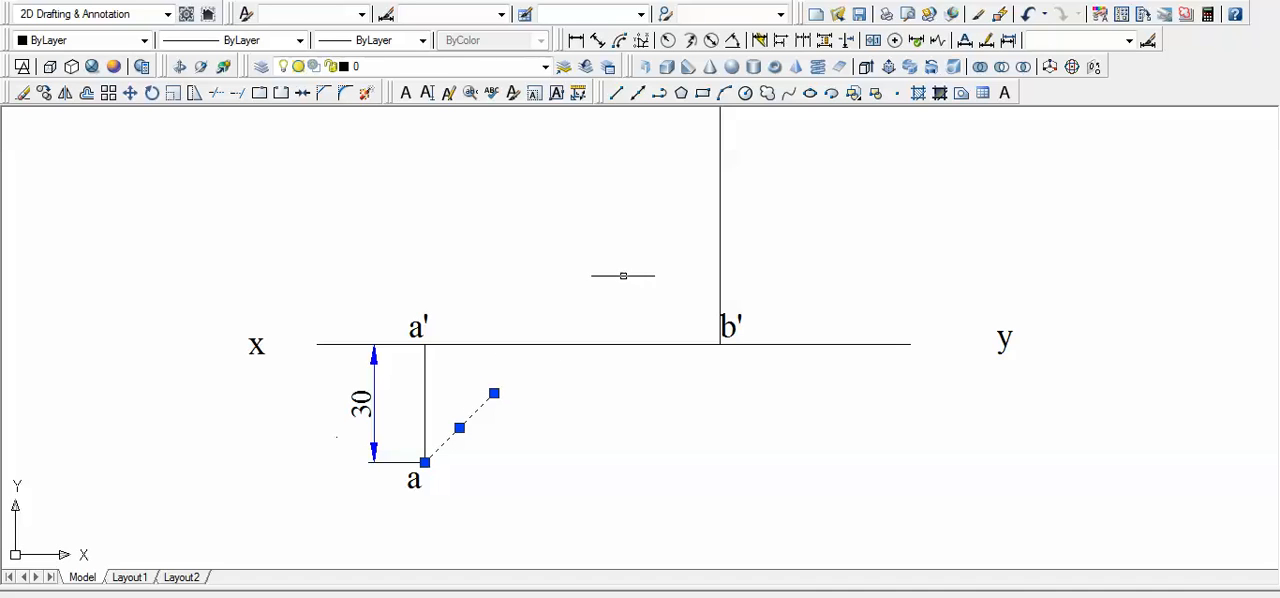
{"action": "mouse_move", "coordinate": [723, 173]}
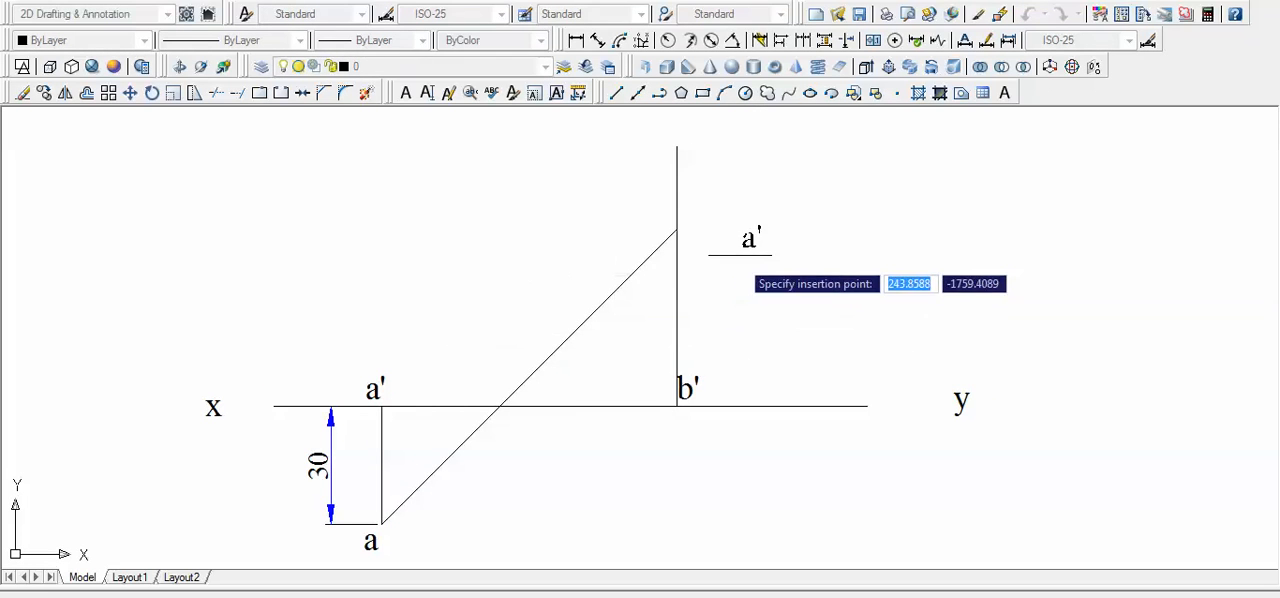
- Place a copied label at the 45° line's meeting point with the projector as b
{"action": "left_click", "coordinate": [698, 222]}
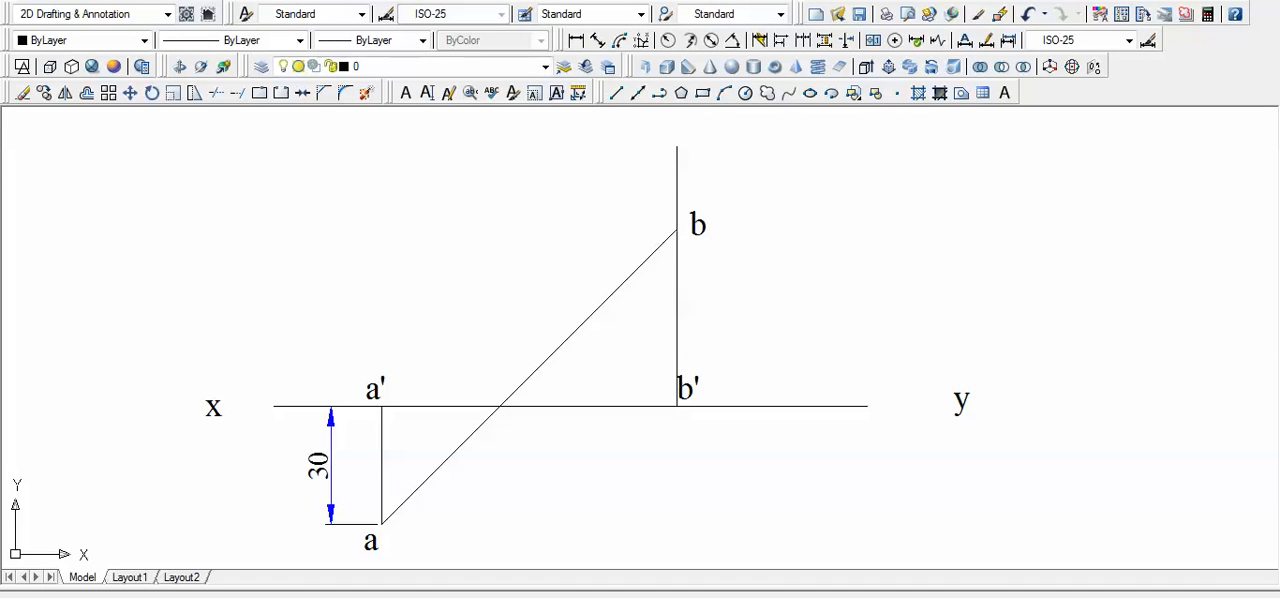
{"action": "mouse_move", "coordinate": [683, 390]}
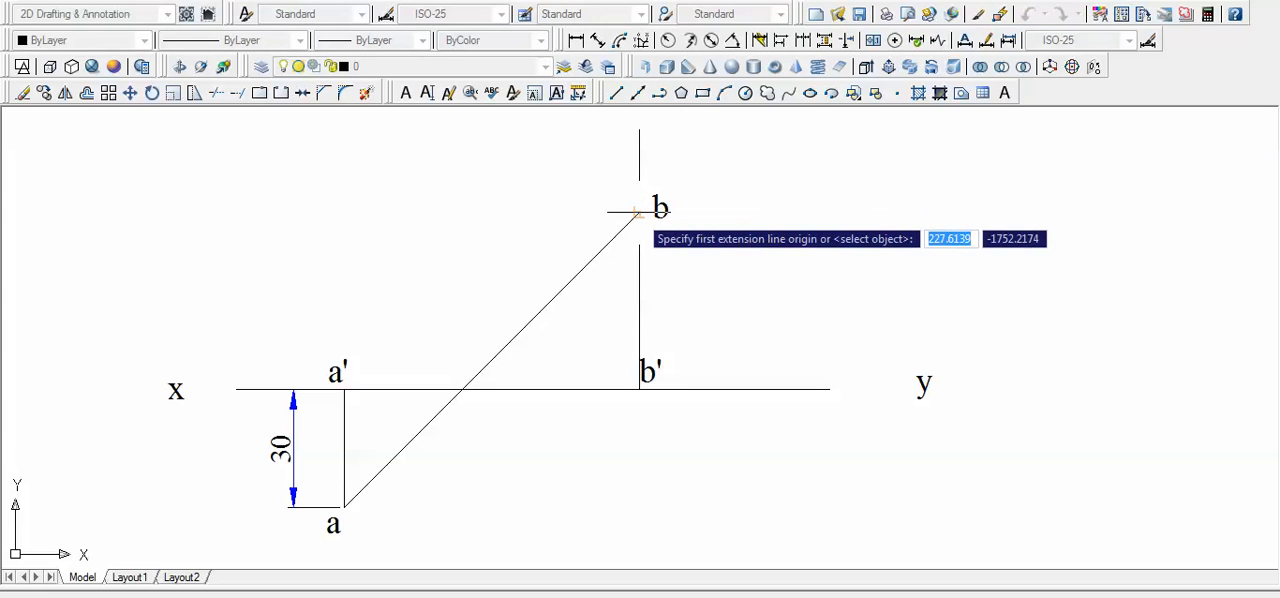
- Add the 45 dimension from b to xy and the 75 dimension from a to b'
{"action": "left_click", "coordinate": [638, 212]}
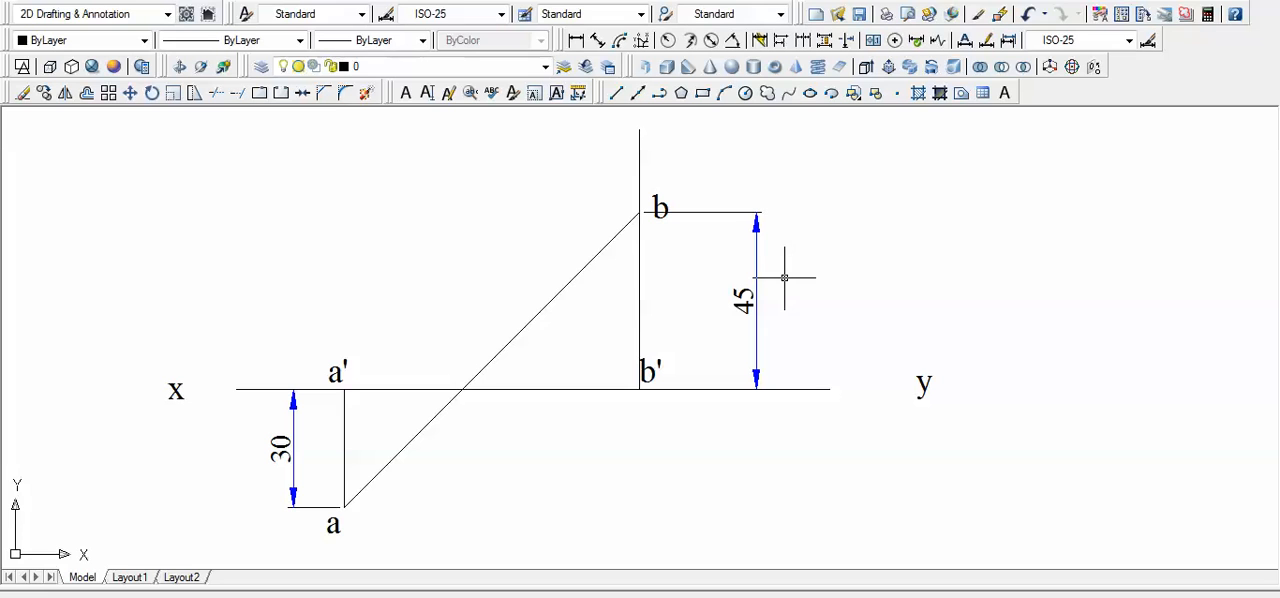
{"action": "mouse_move", "coordinate": [785, 278]}
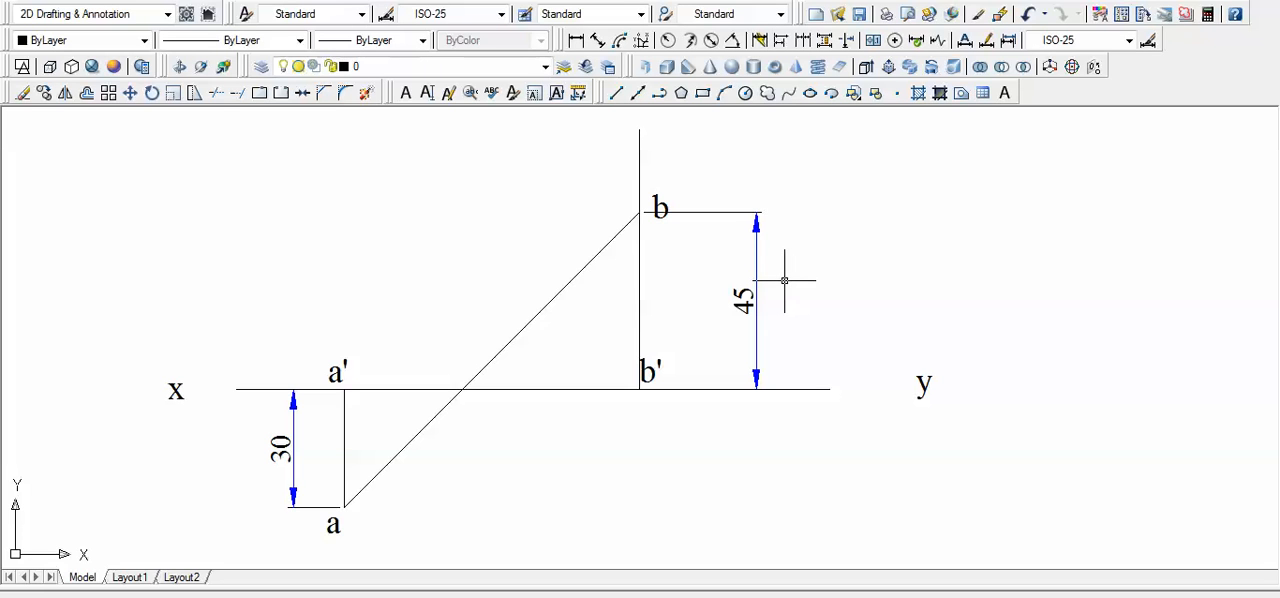
{"action": "mouse_move", "coordinate": [685, 182]}
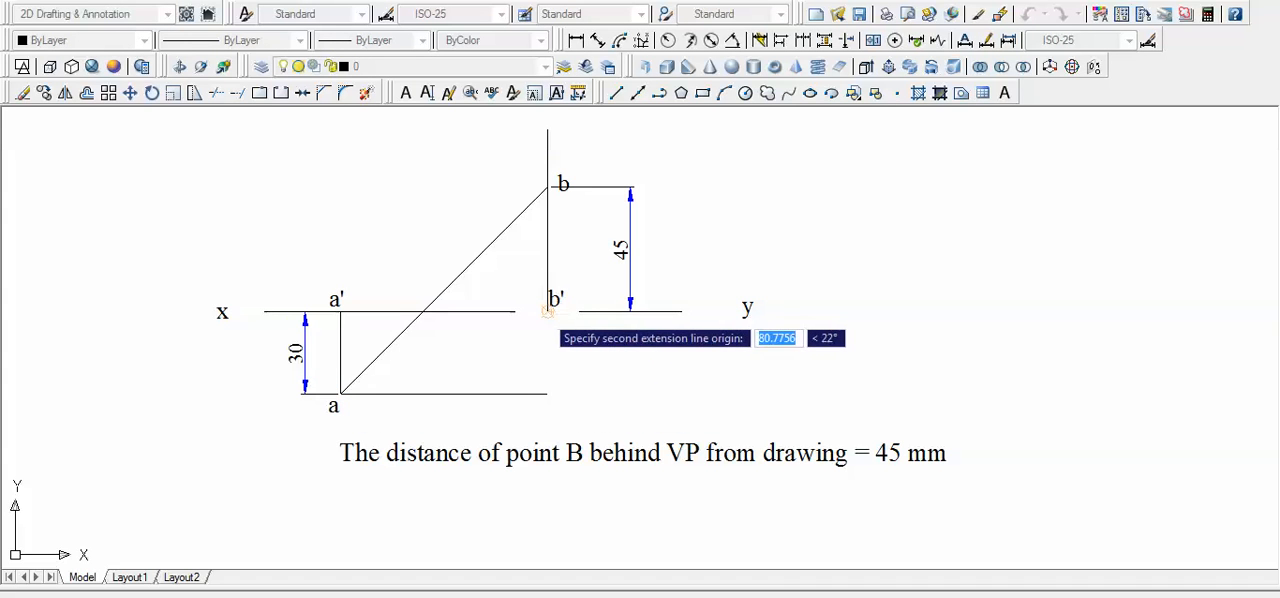
{"action": "left_click", "coordinate": [547, 310]}
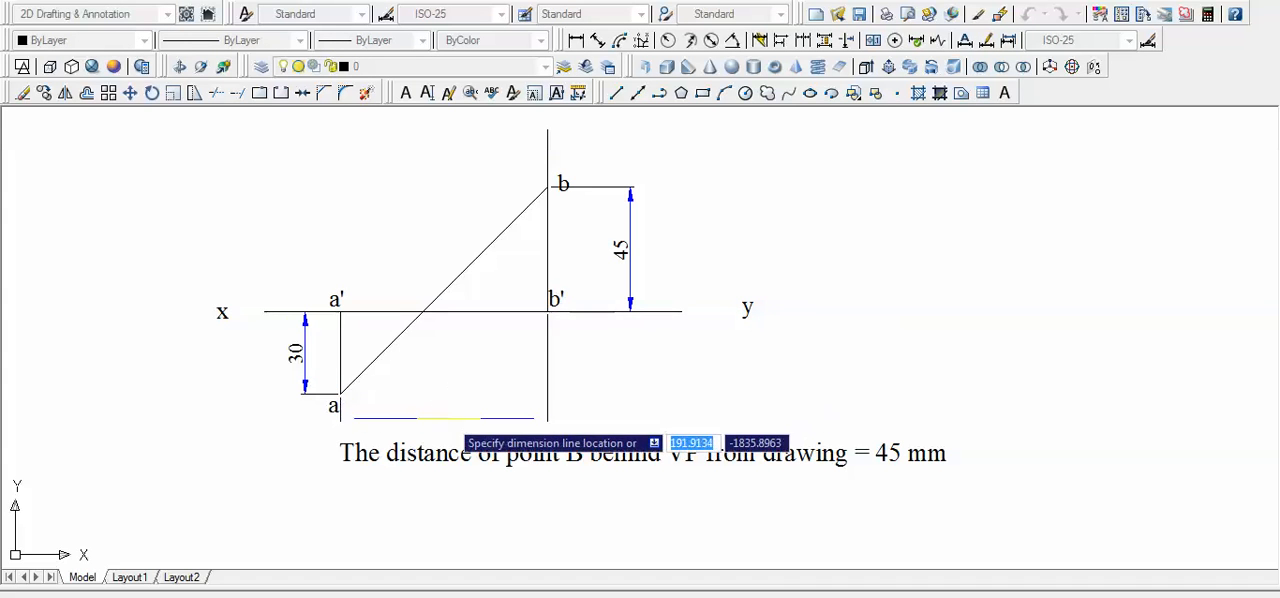
{"action": "left_click", "coordinate": [640, 370]}
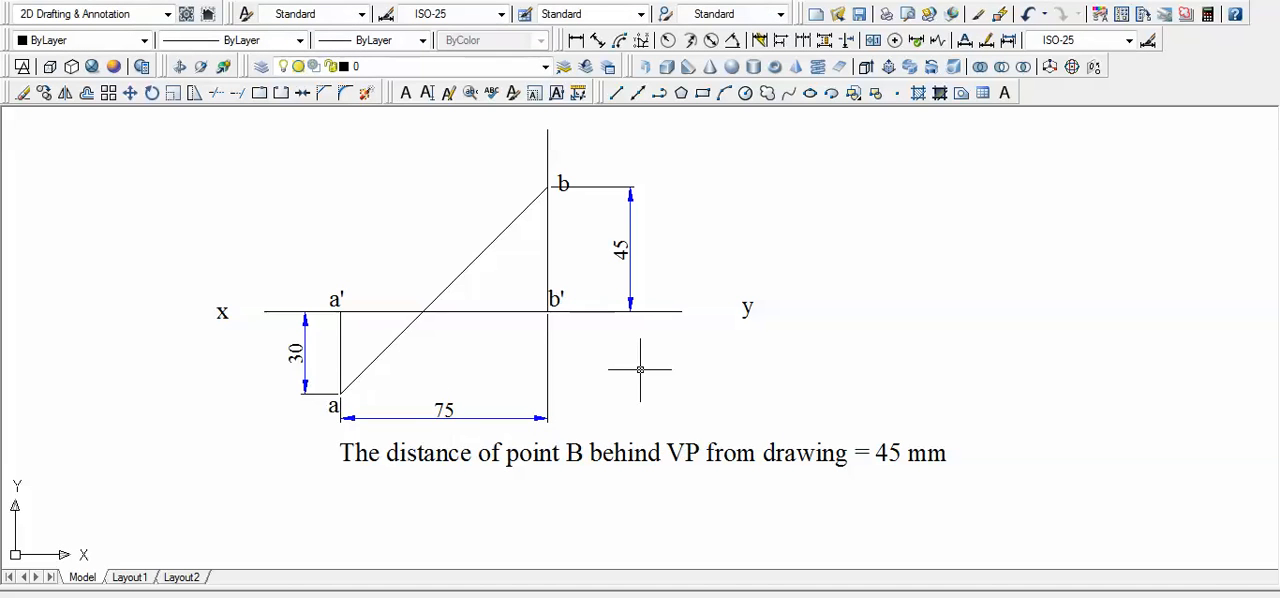